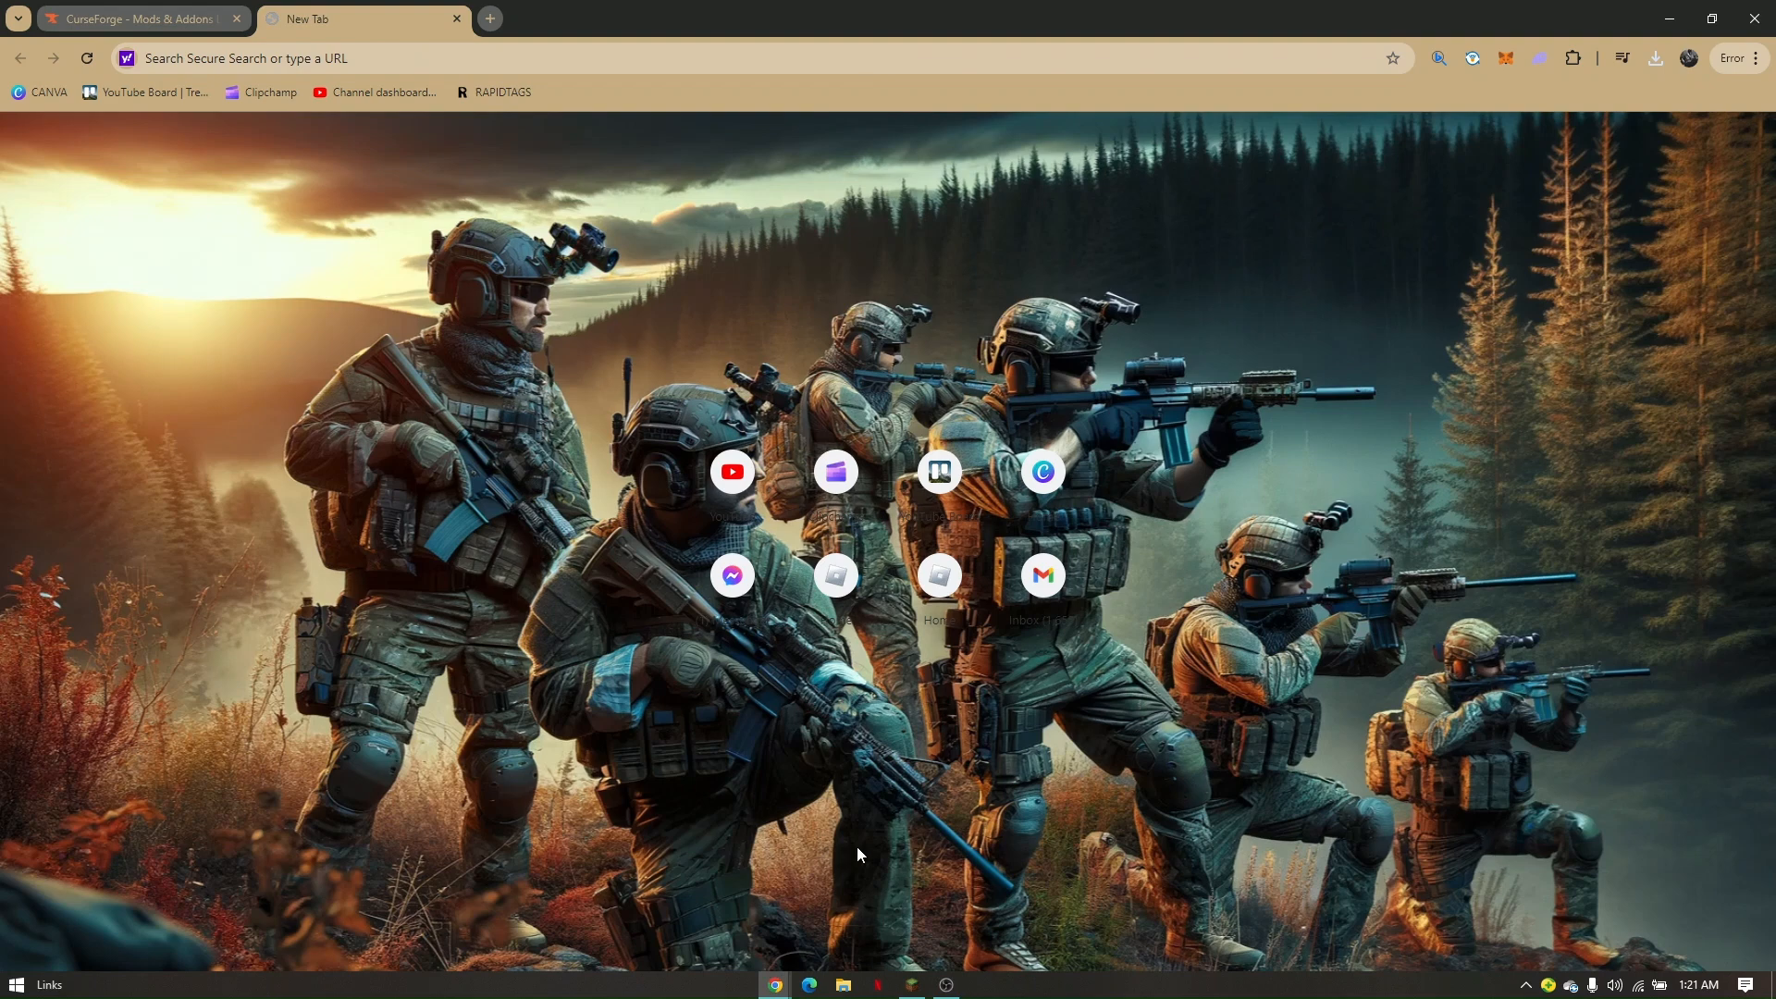
mouse_move(862, 839)
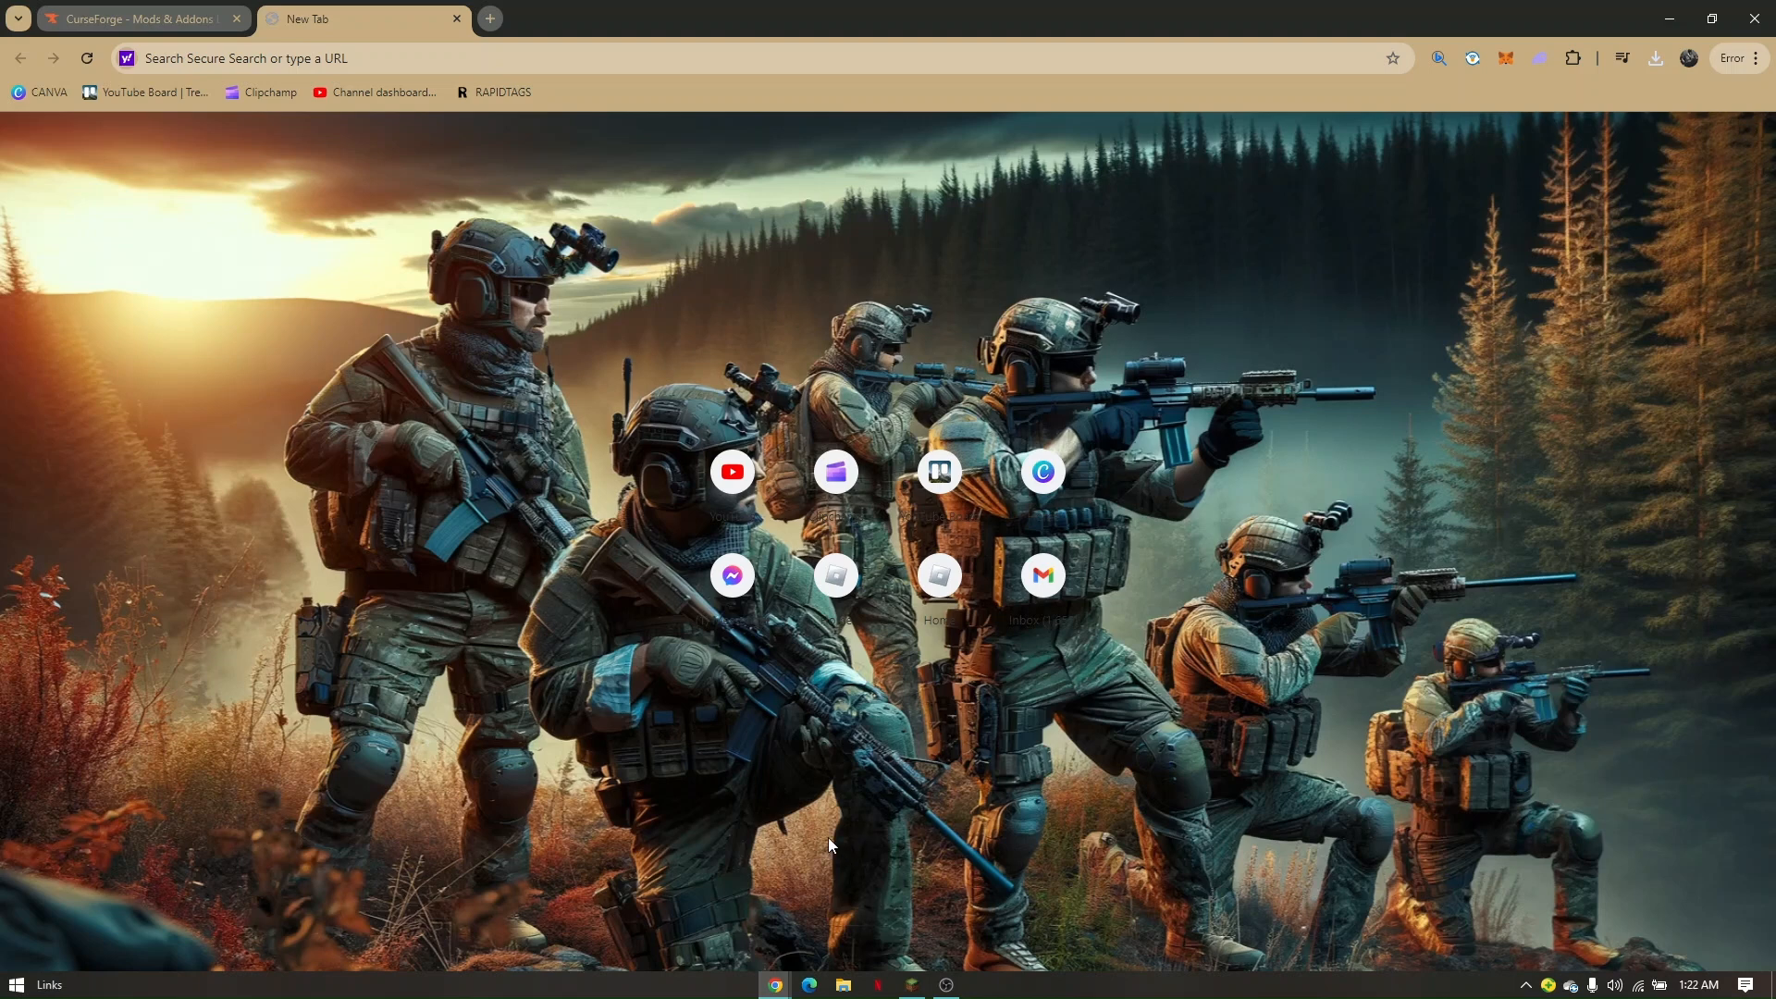
mouse_move(828, 838)
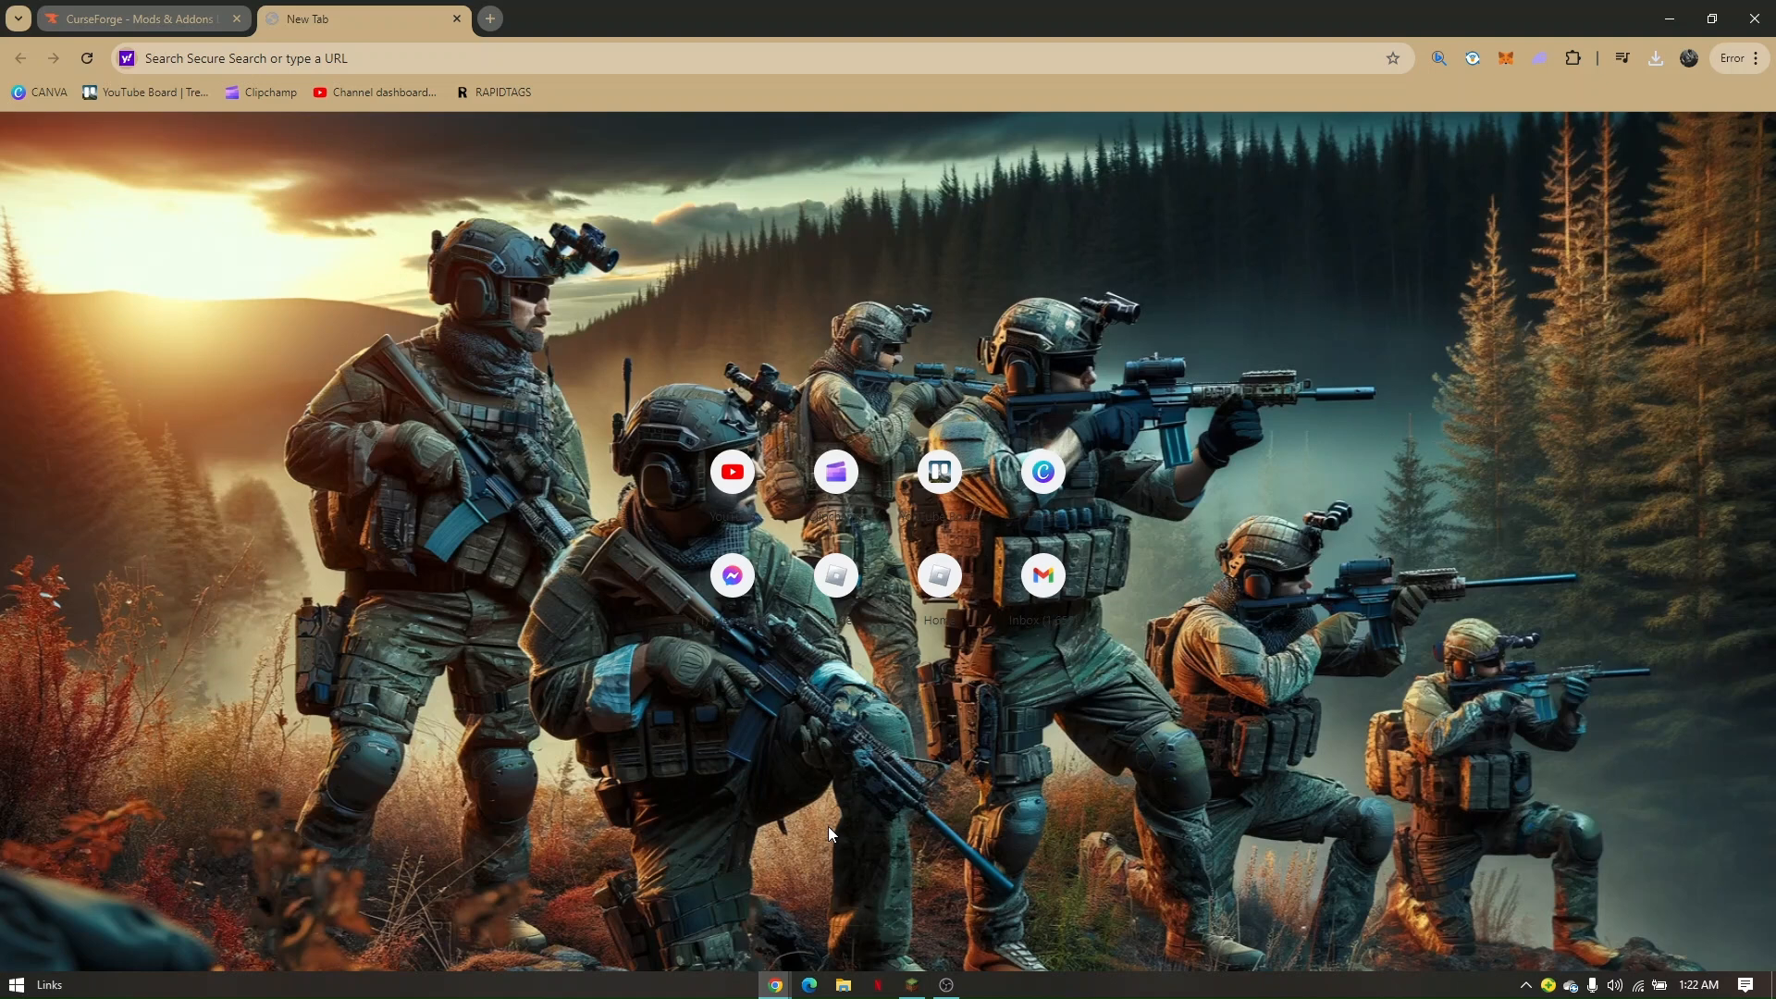
mouse_move(352, 394)
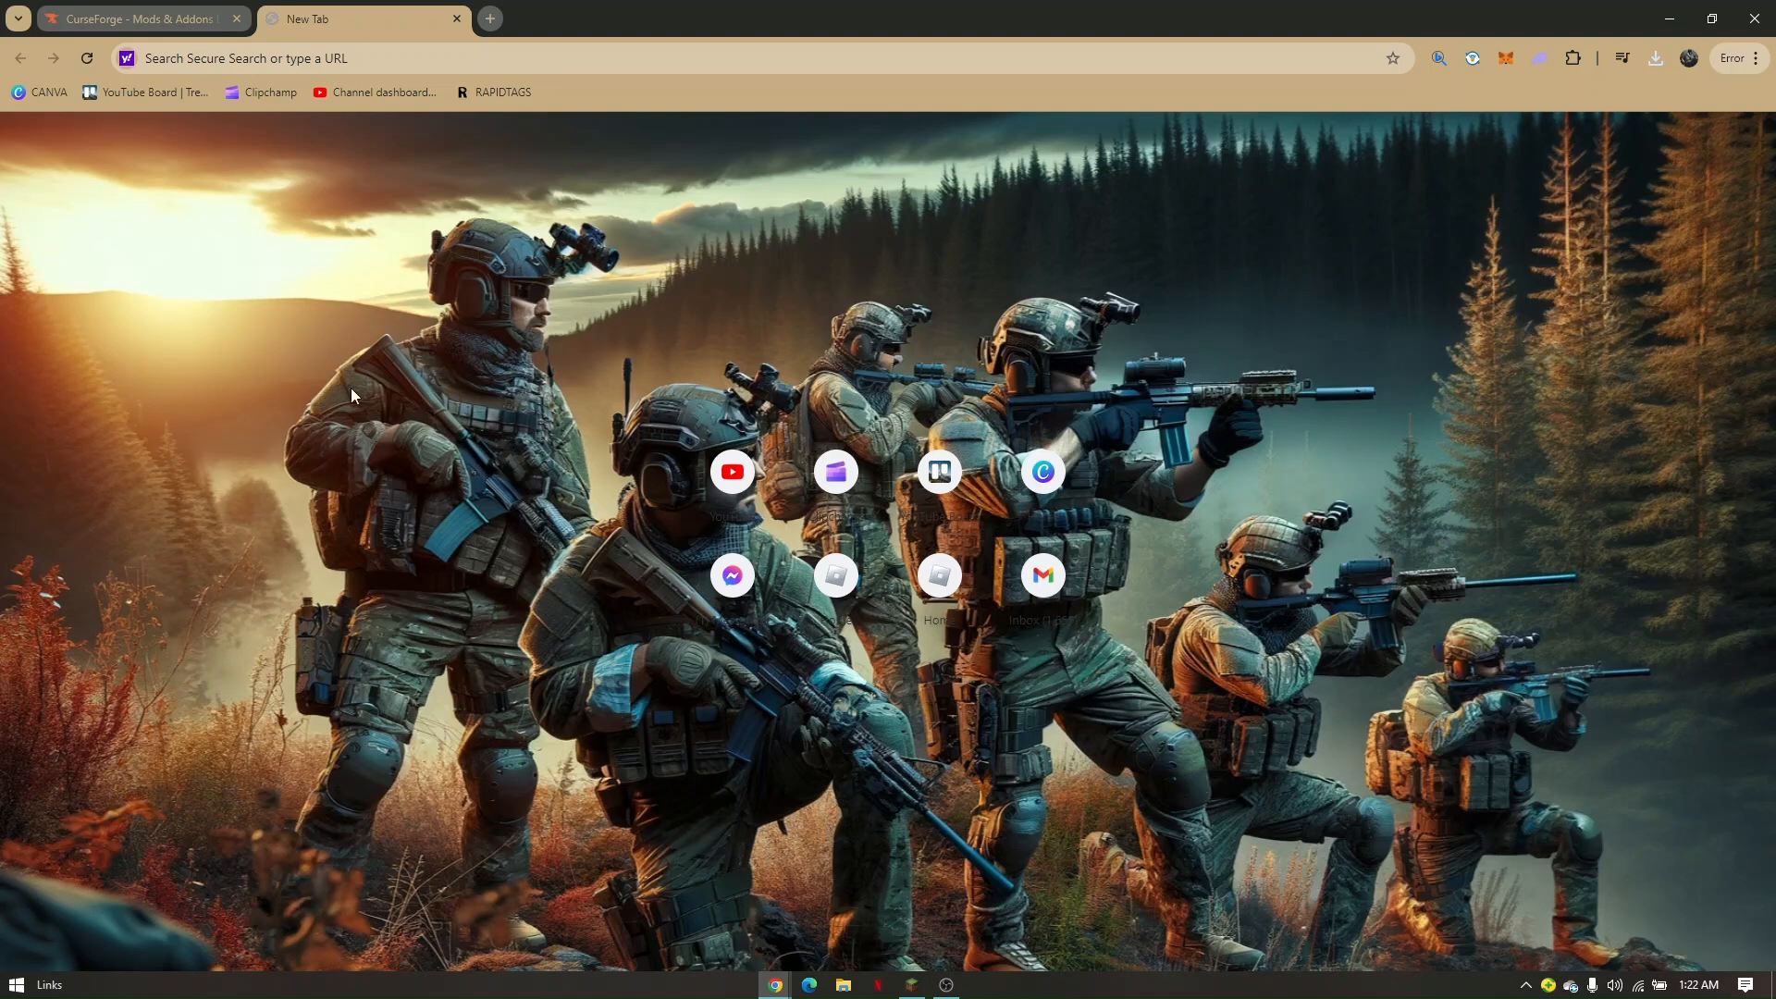
mouse_move(586, 269)
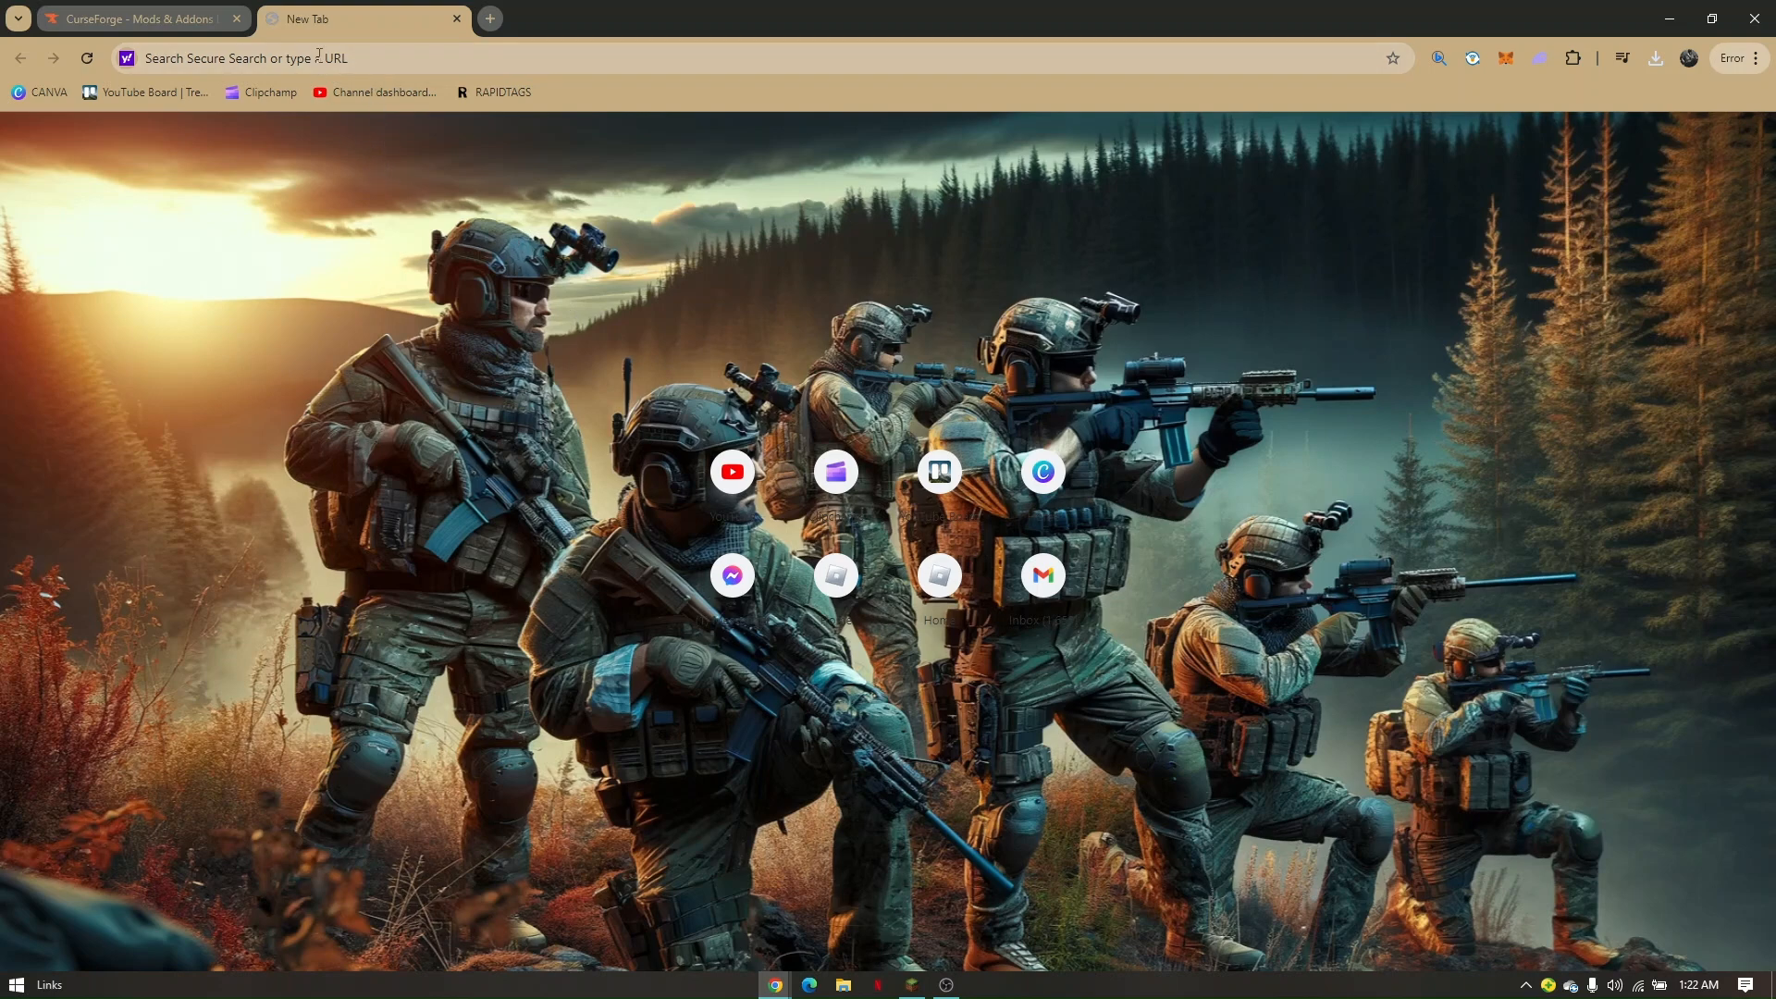
Go to curseforge.com in Chrome to load the CurseForge homepage
left_click(454, 58)
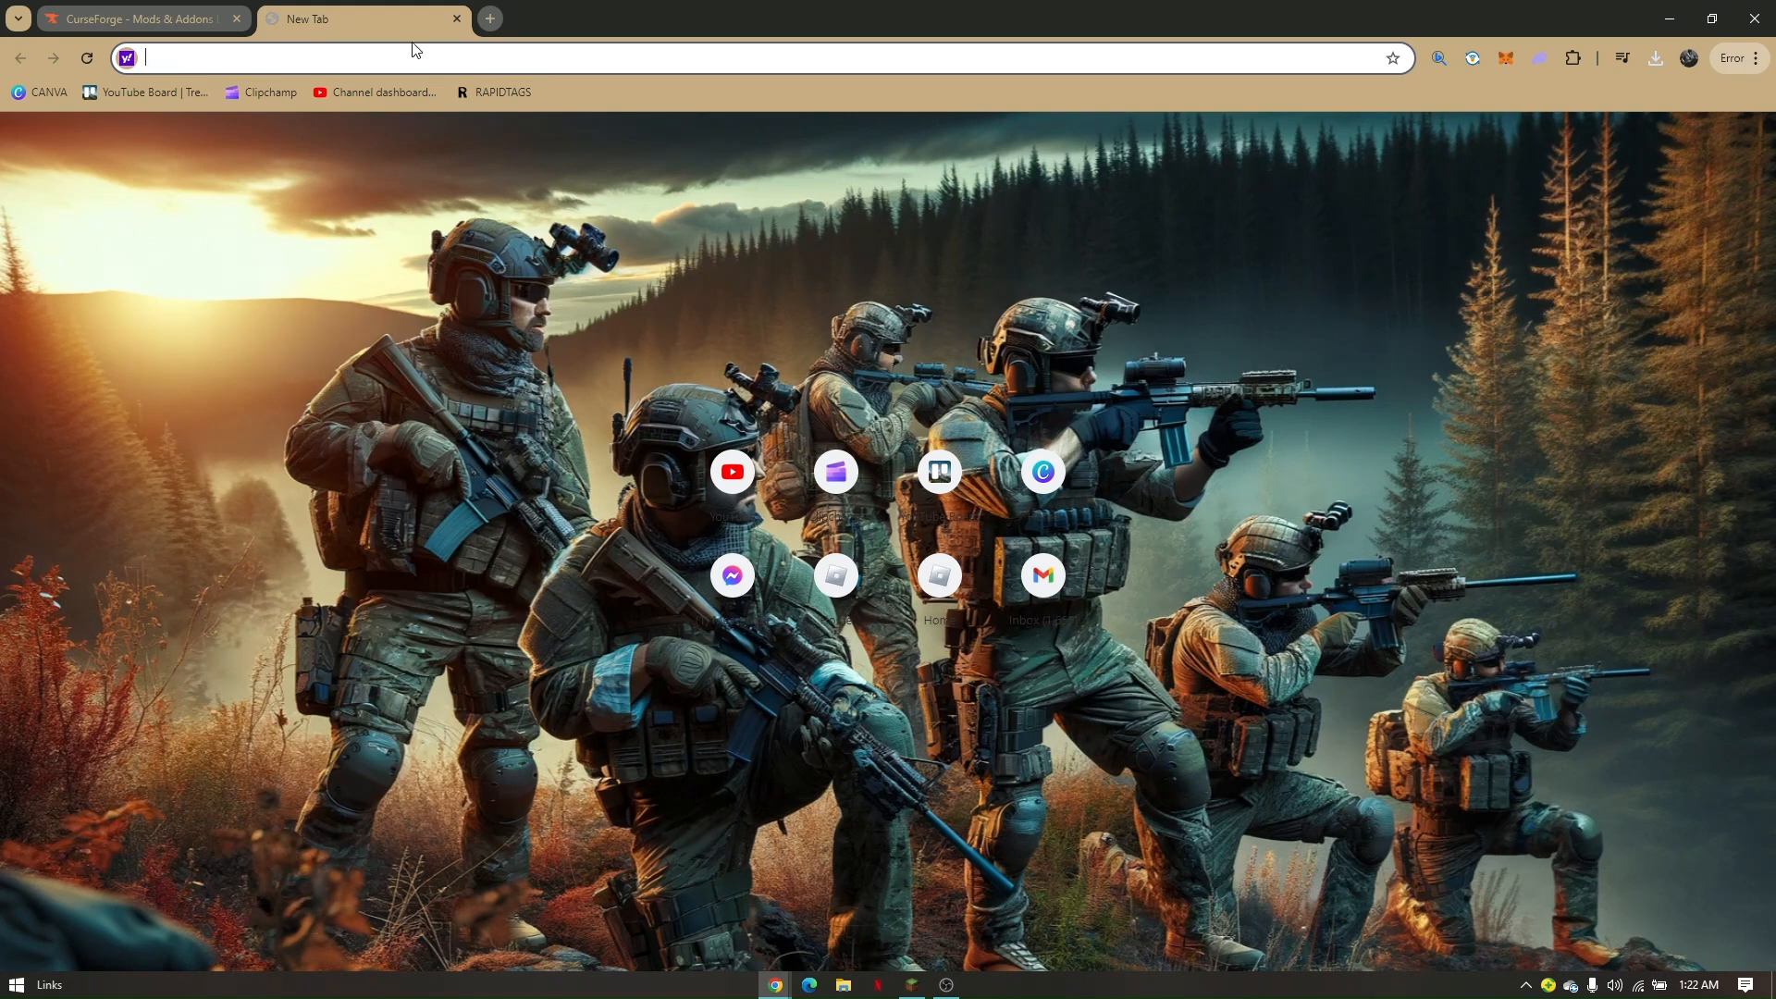
left_click(136, 20)
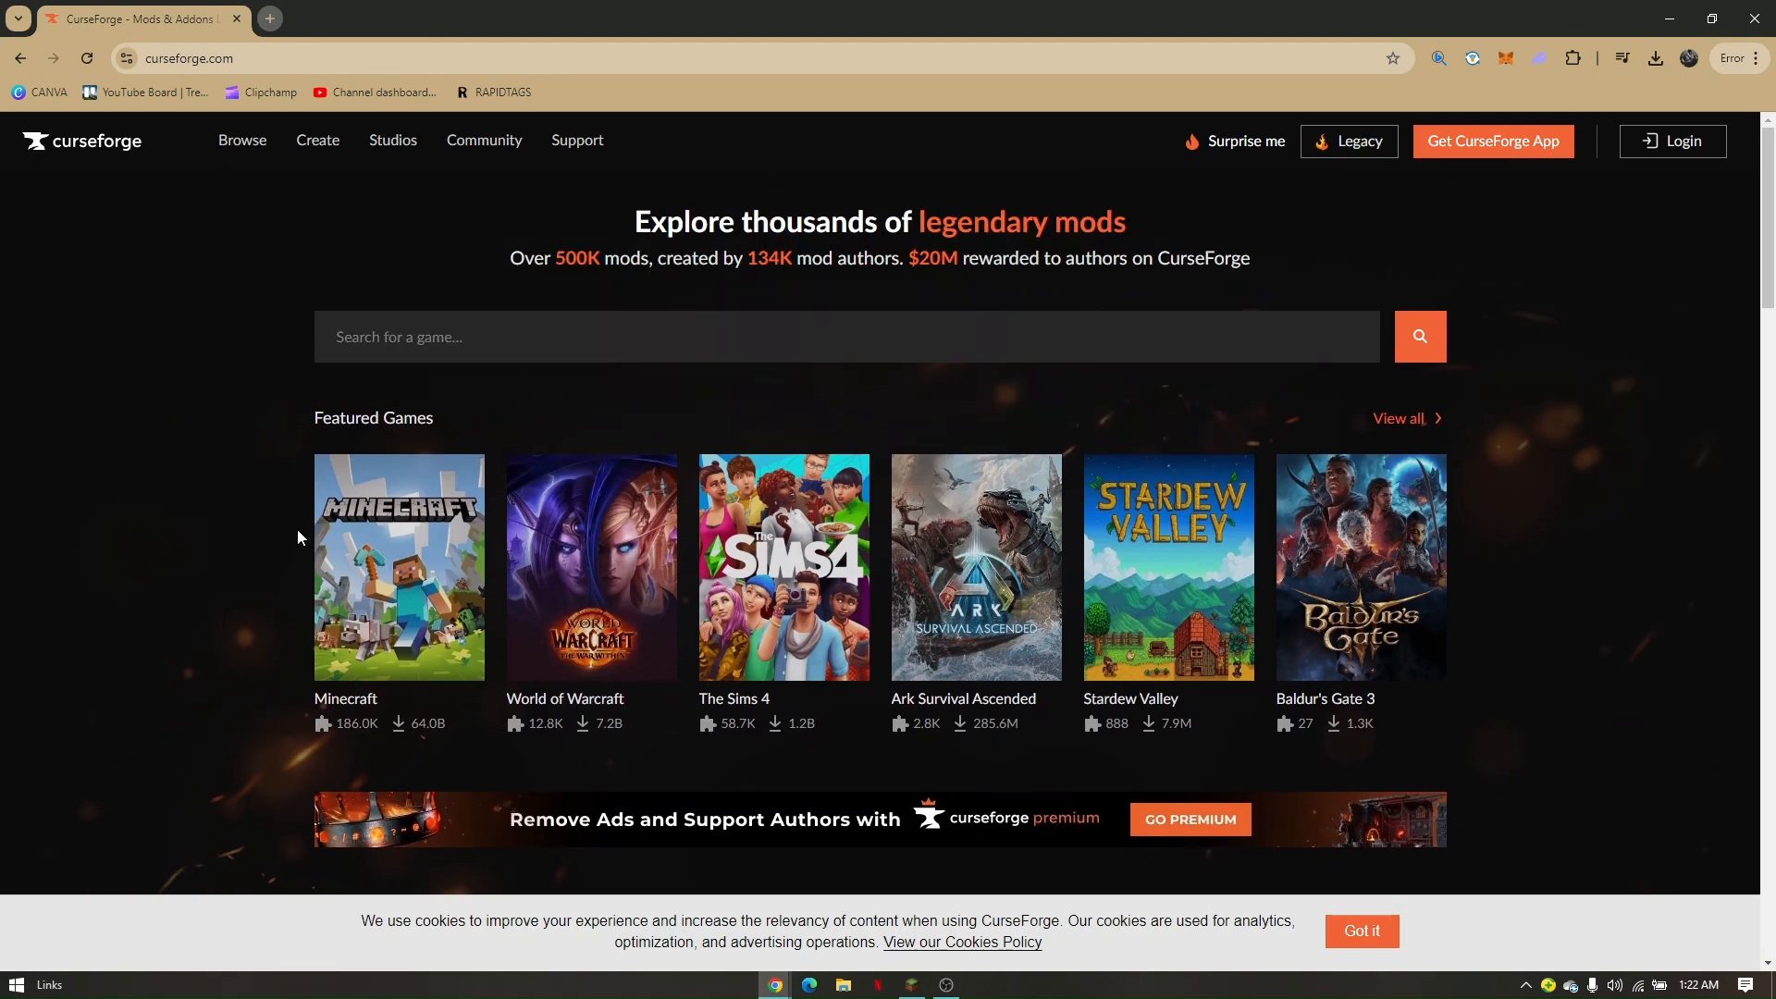
Open the Minecraft section, filter to Resource Packs, and scroll the results
left_click(398, 566)
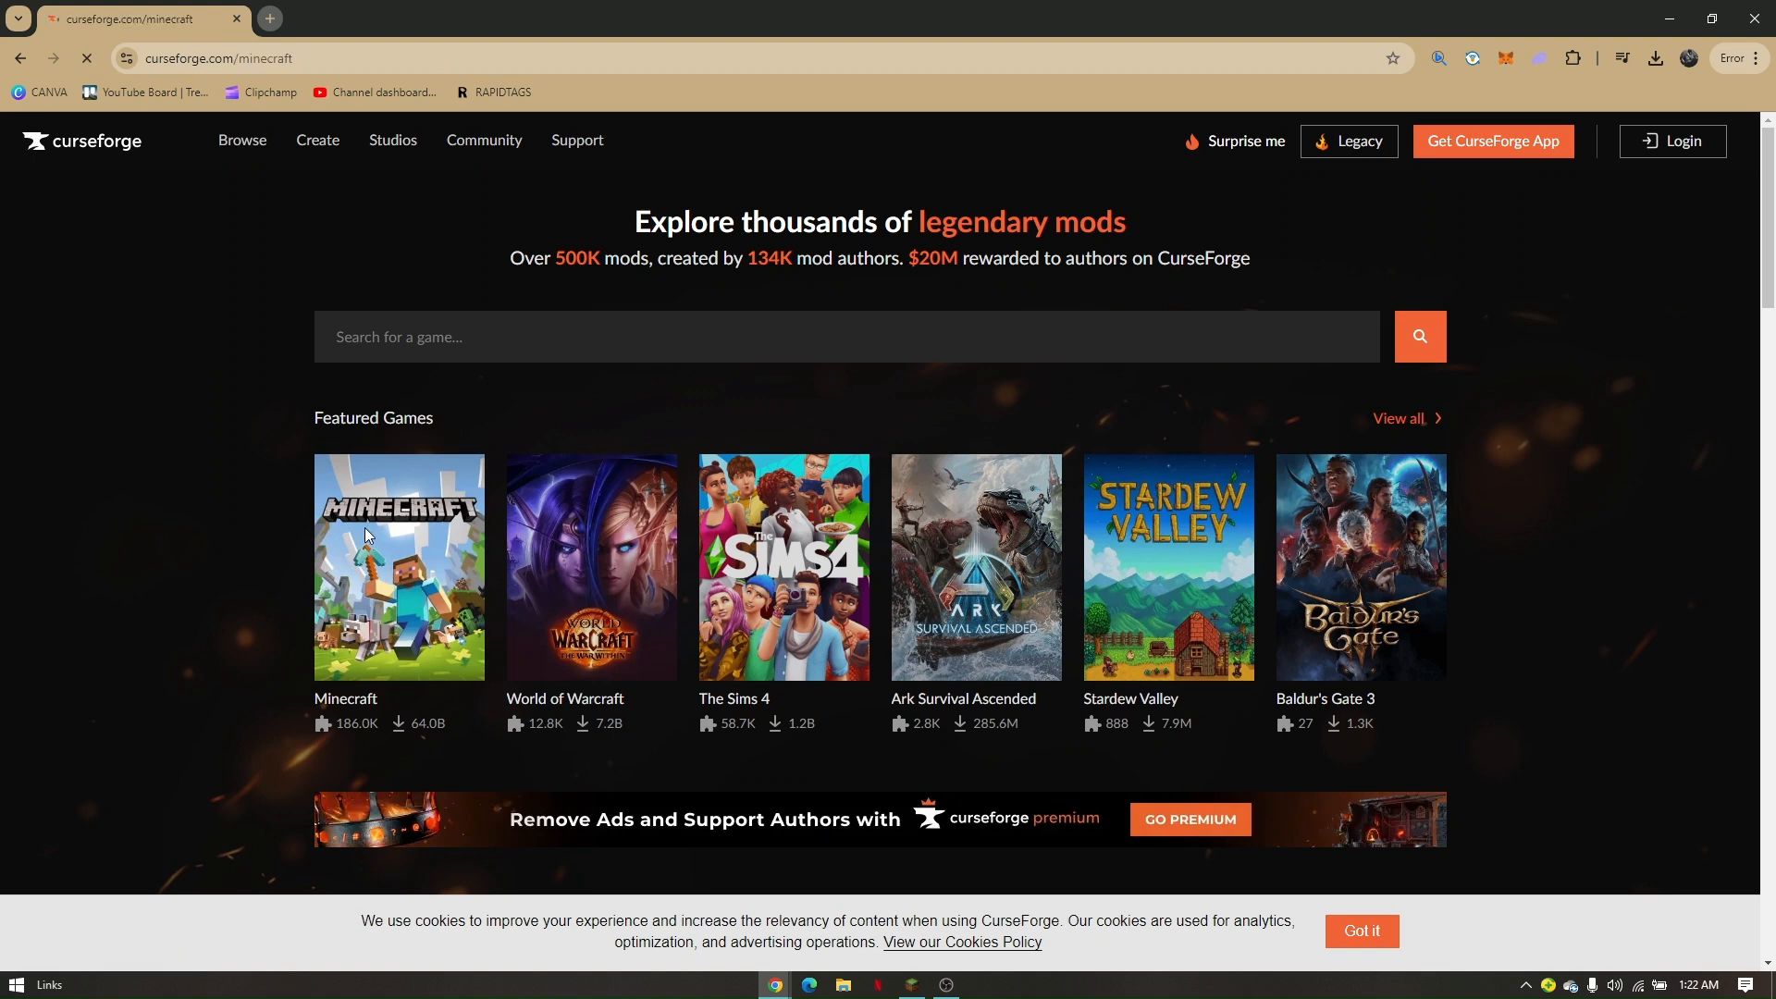
left_click(398, 565)
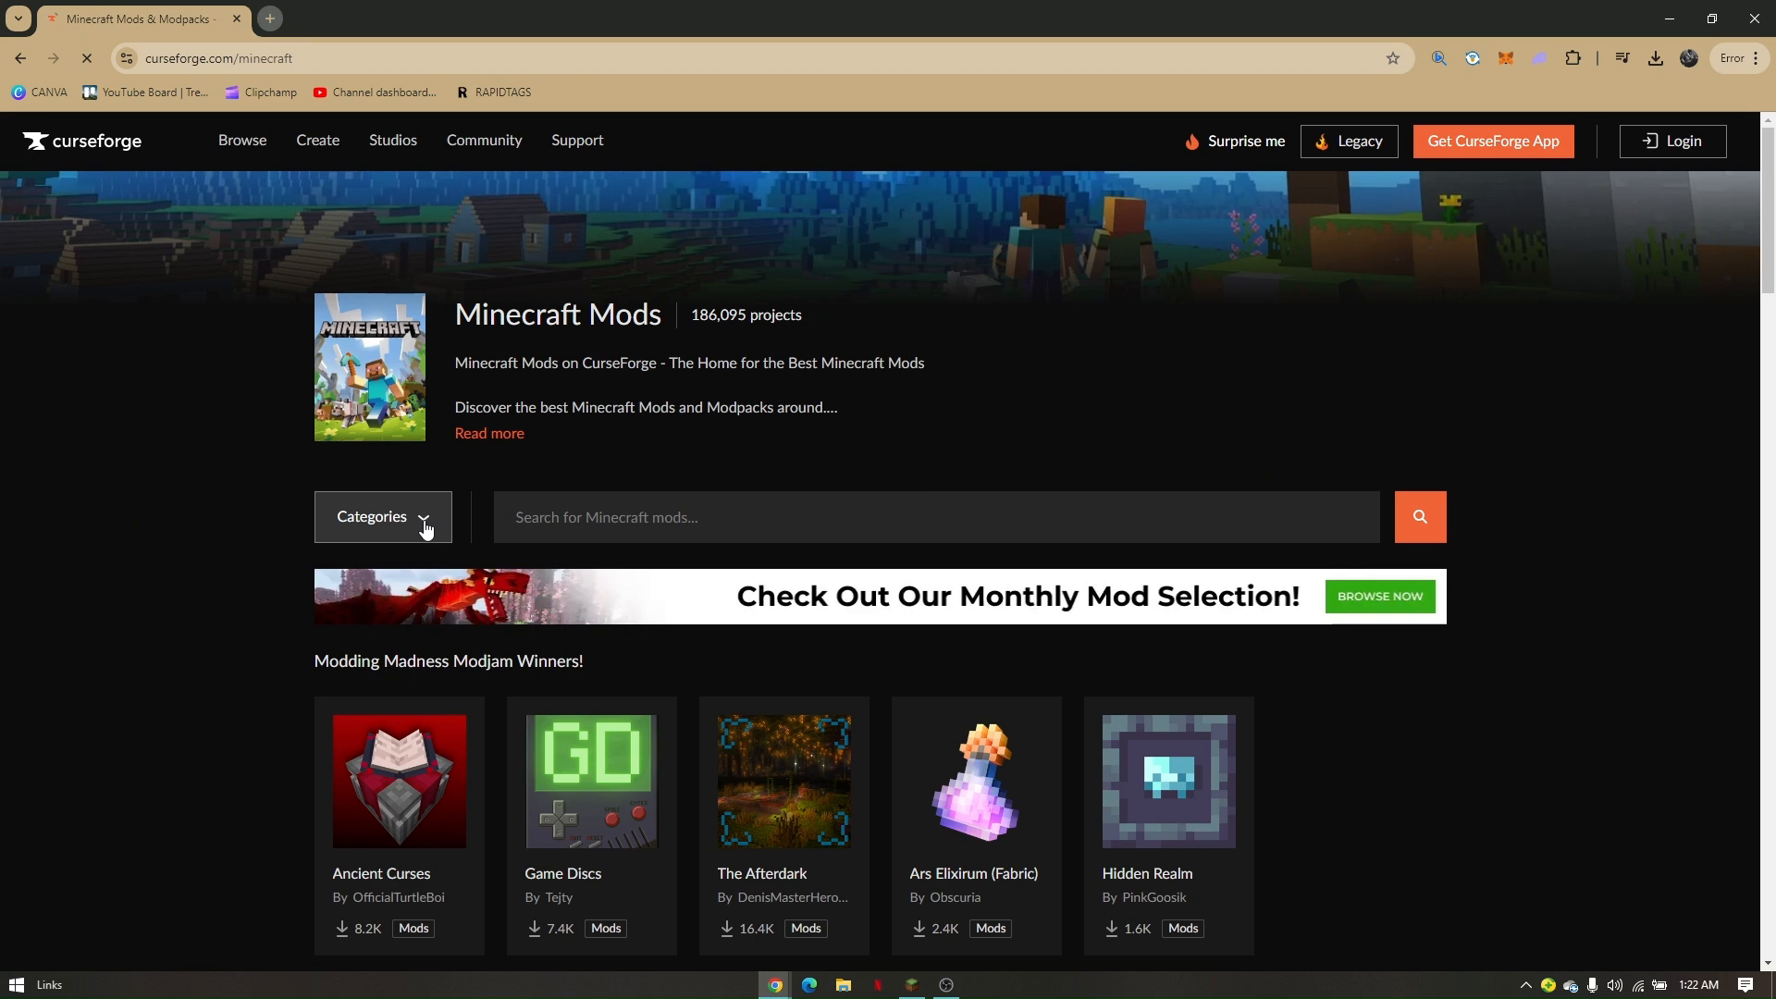
left_click(382, 516)
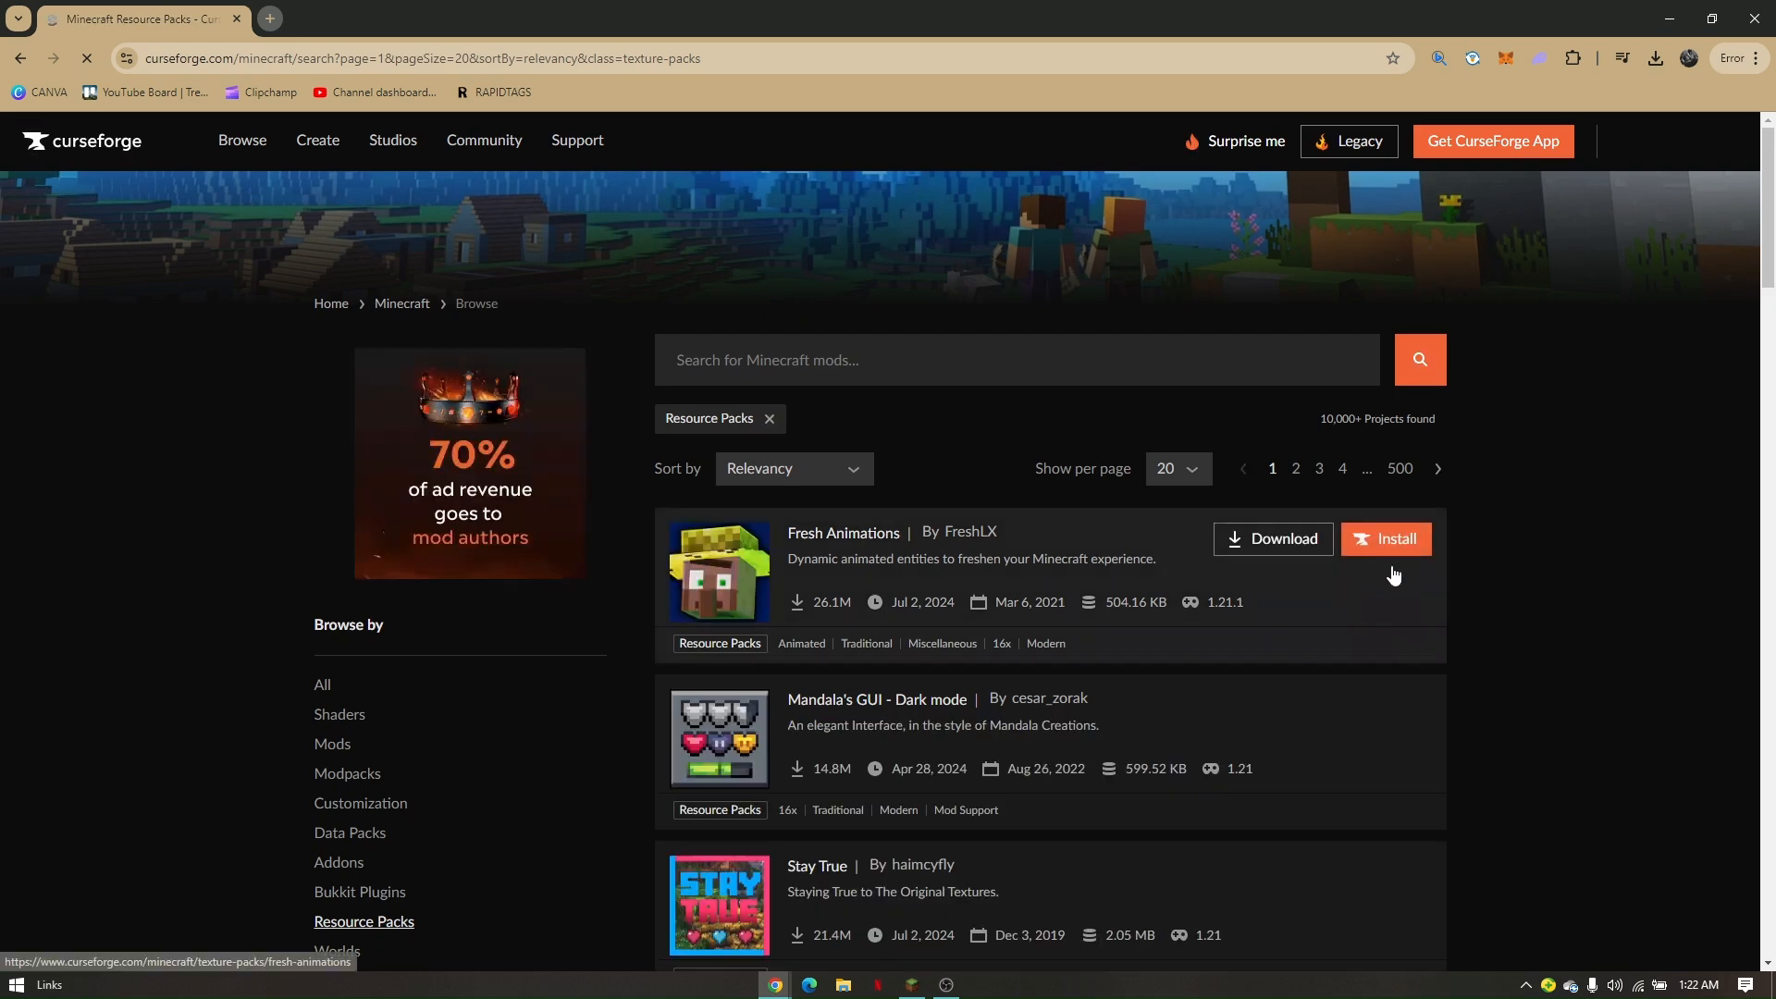
scroll("down", 3)
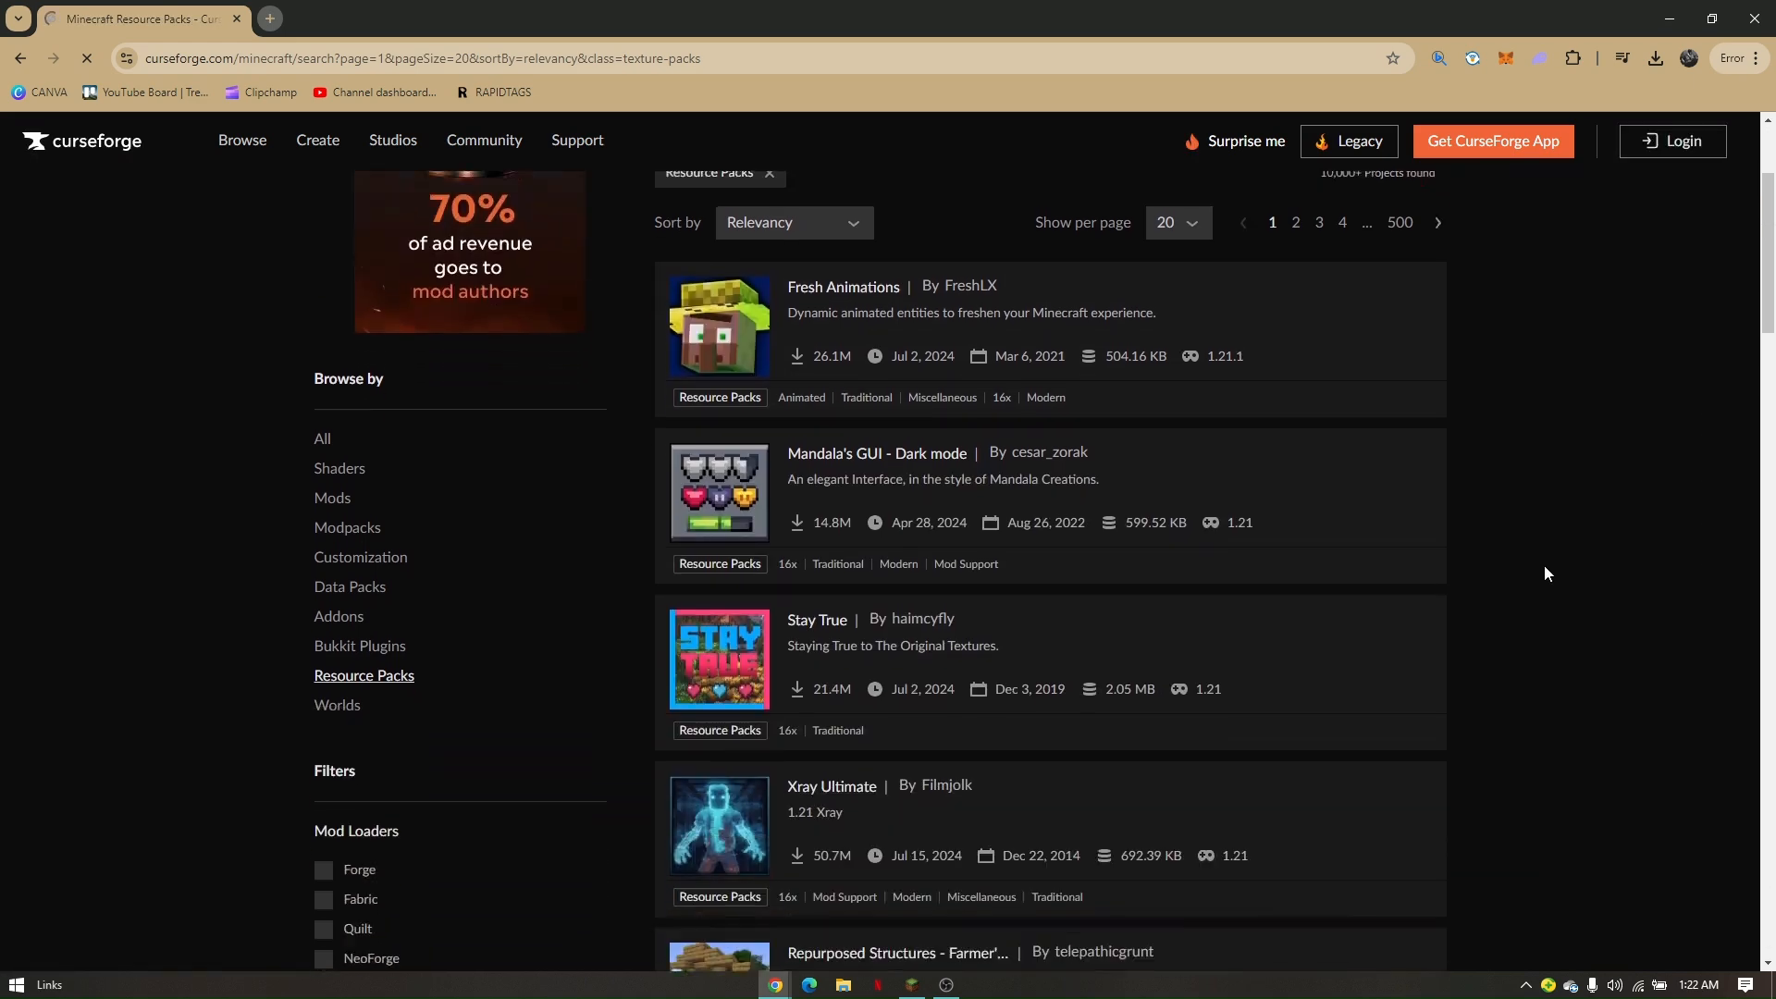
scroll("down", 3)
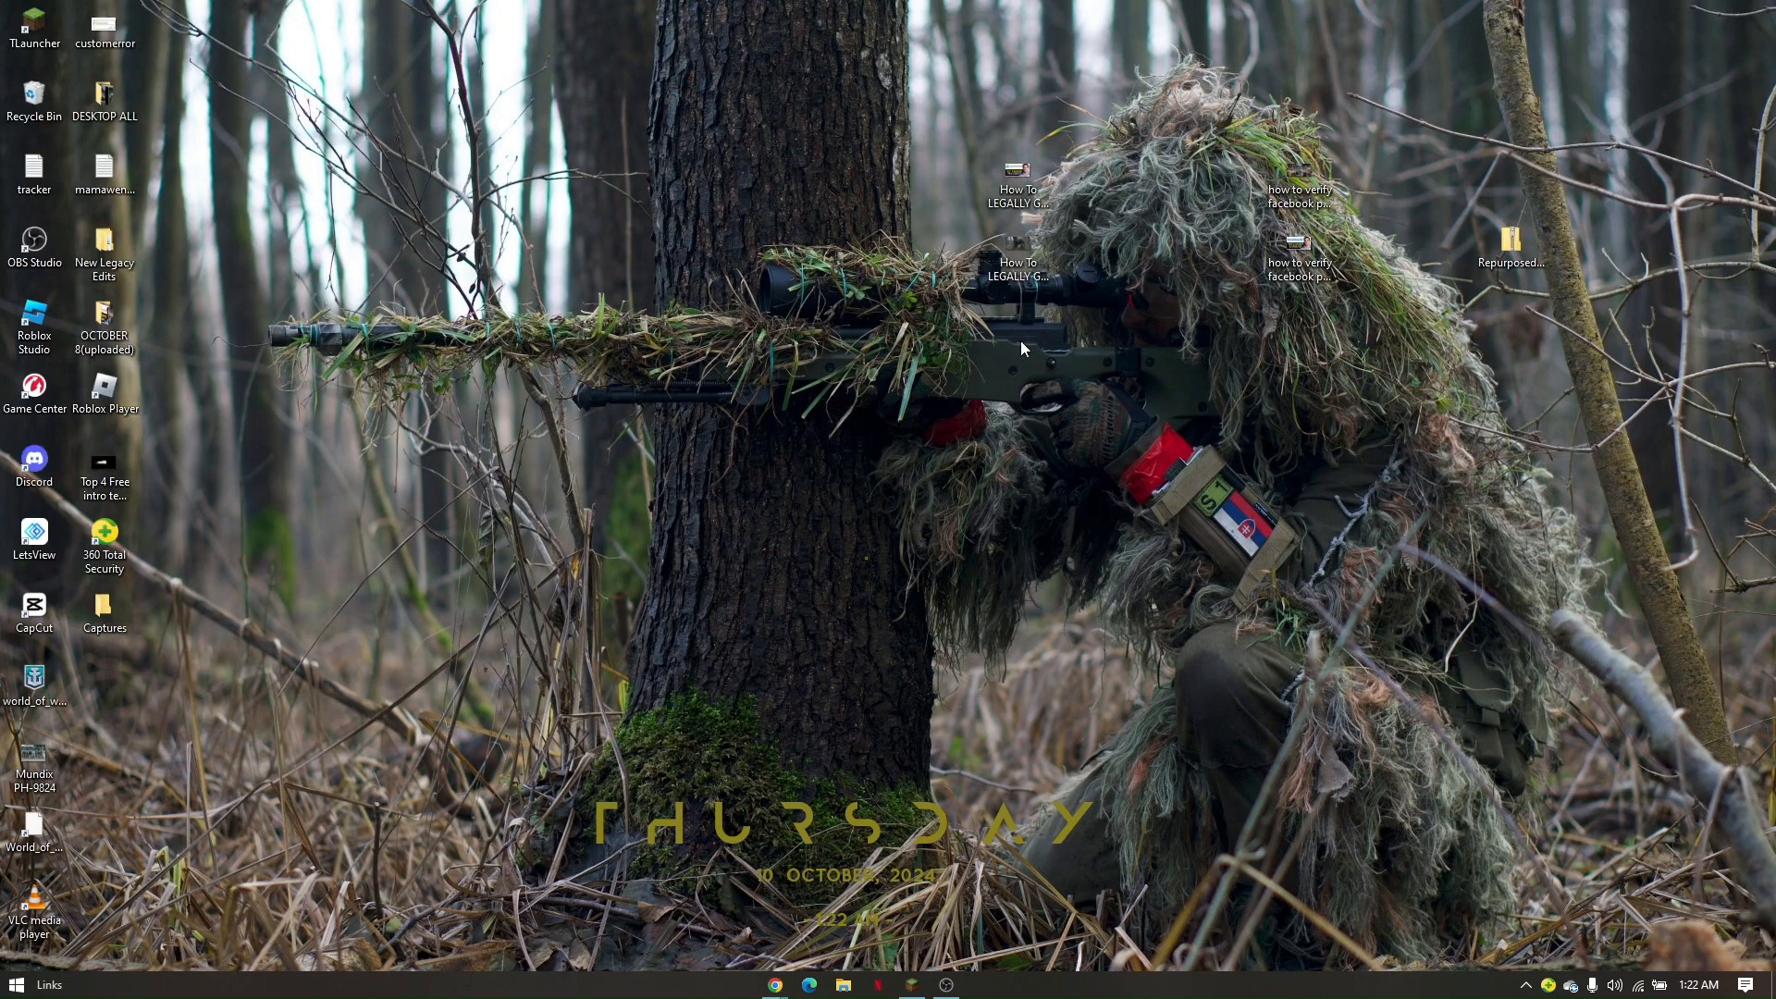
mouse_move(889, 536)
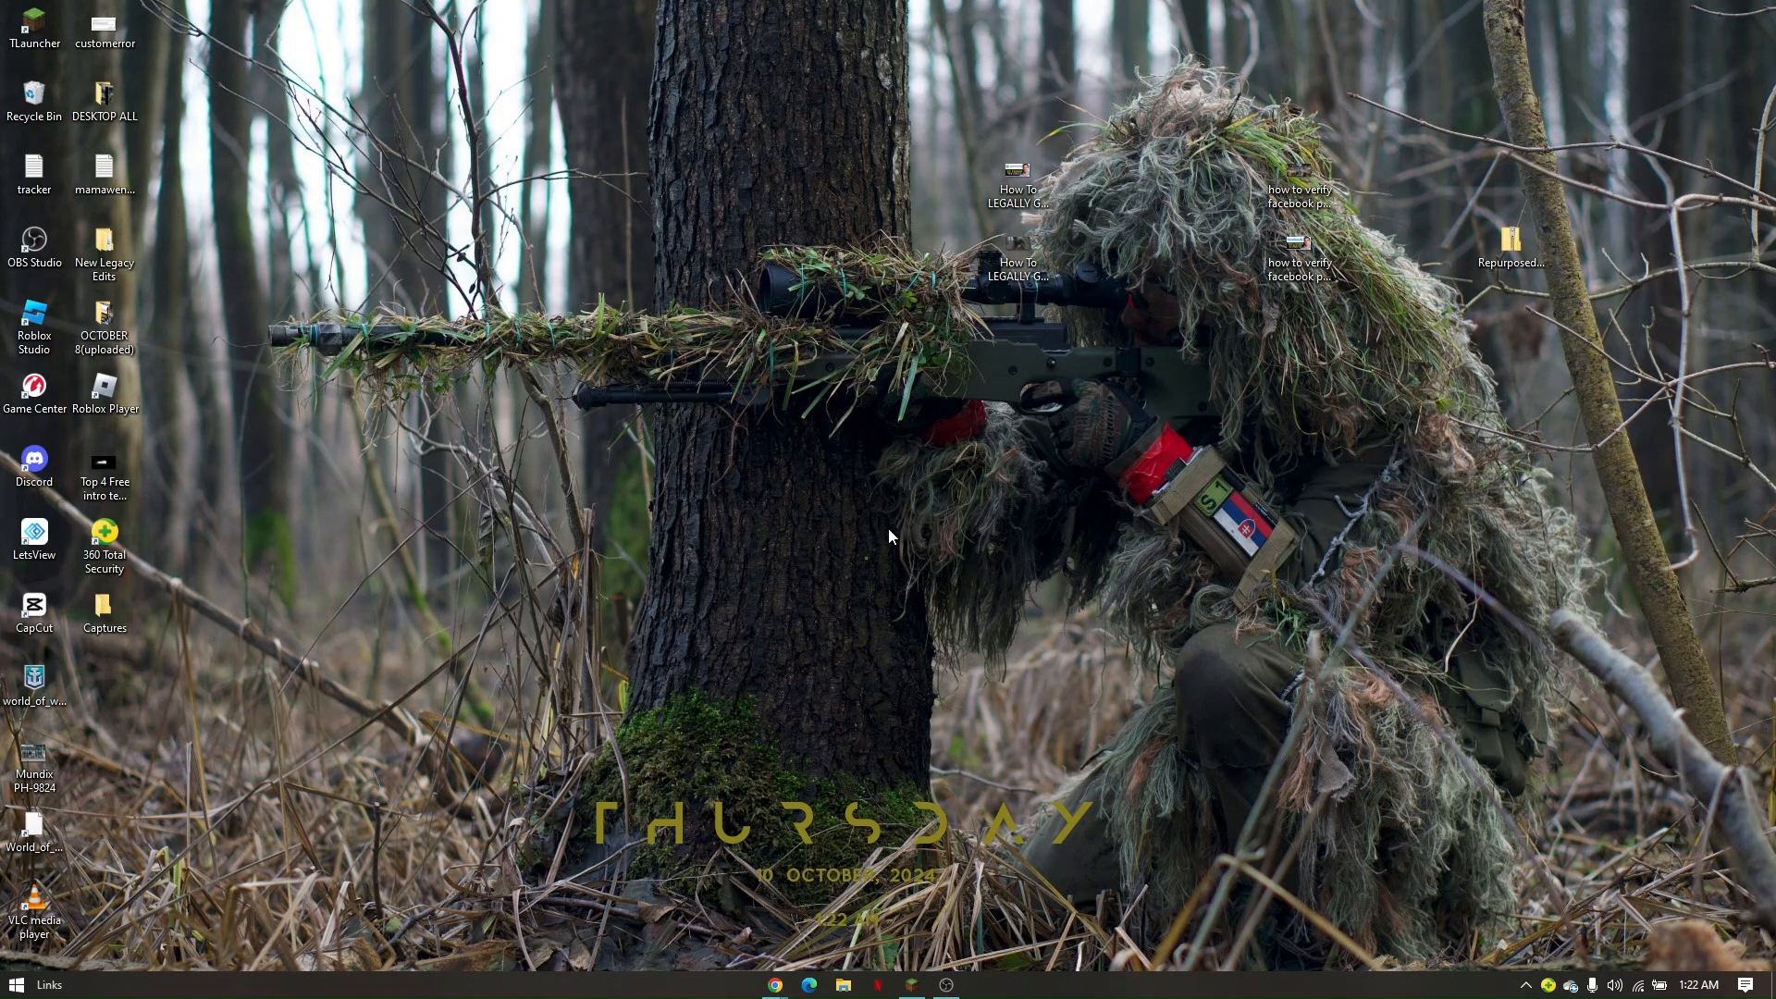
mouse_move(934, 767)
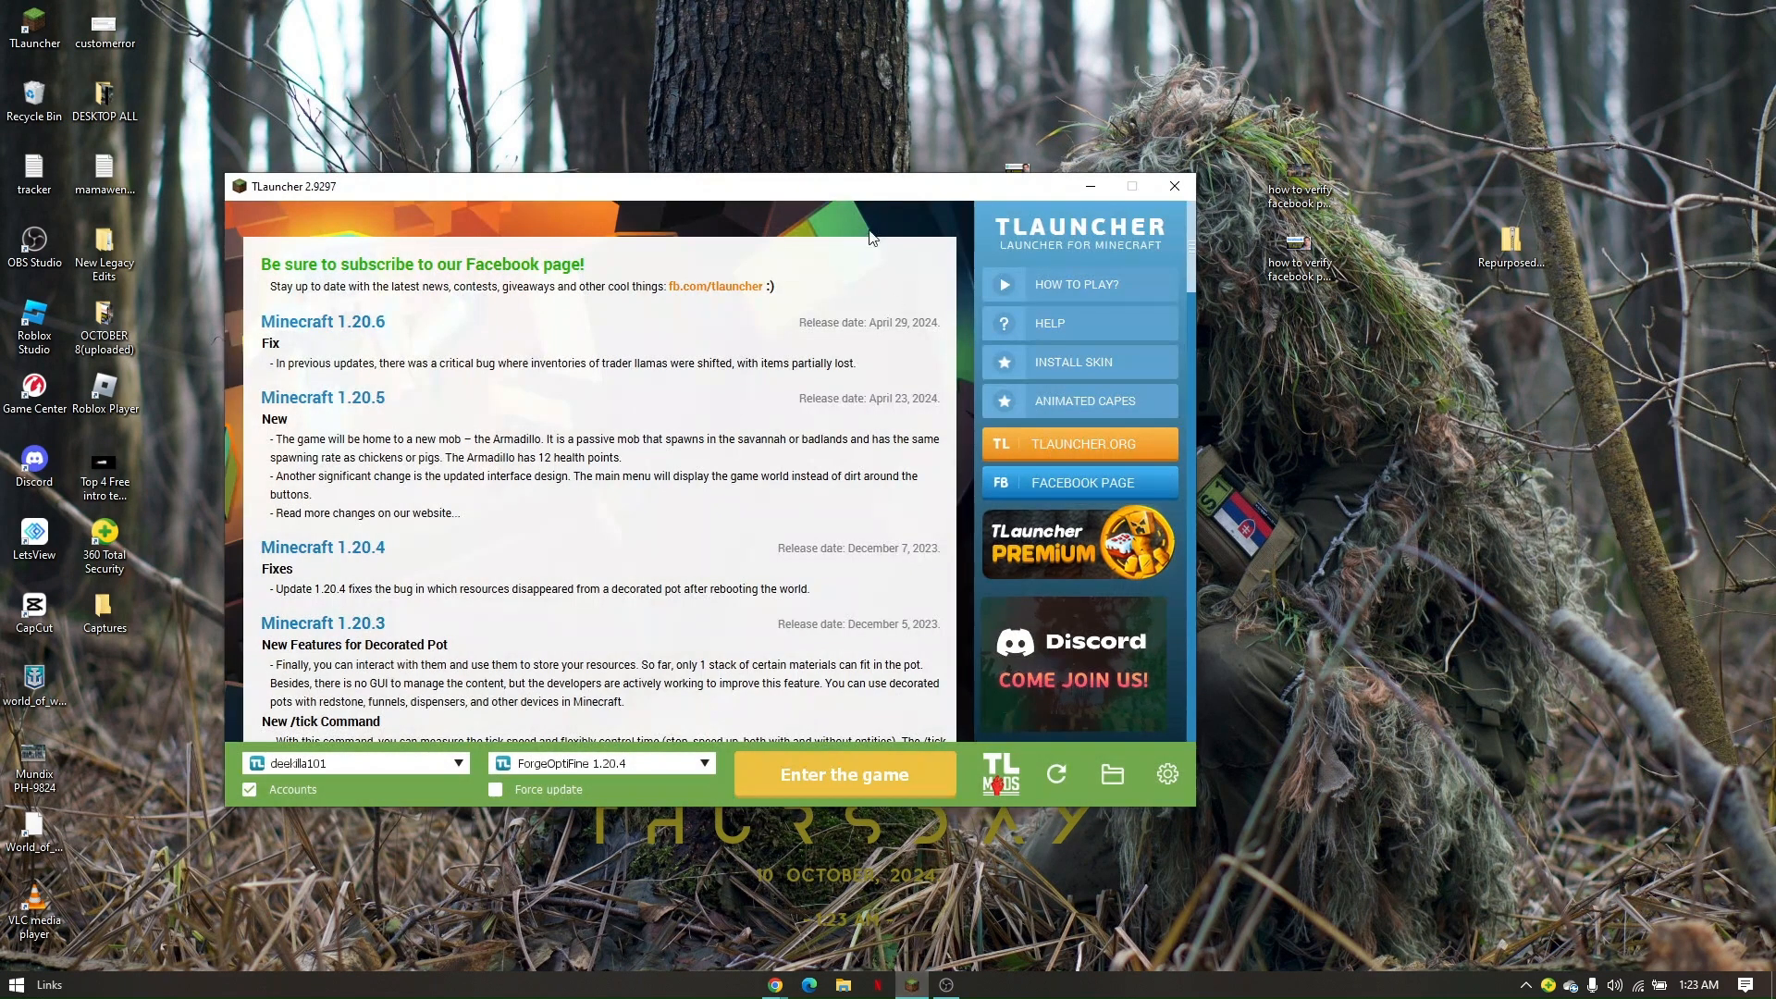
Drag the TLauncher window toward the screen centre, with ForgeOptiFine 1.20.4 selected
left_click_drag(702, 186, 838, 137)
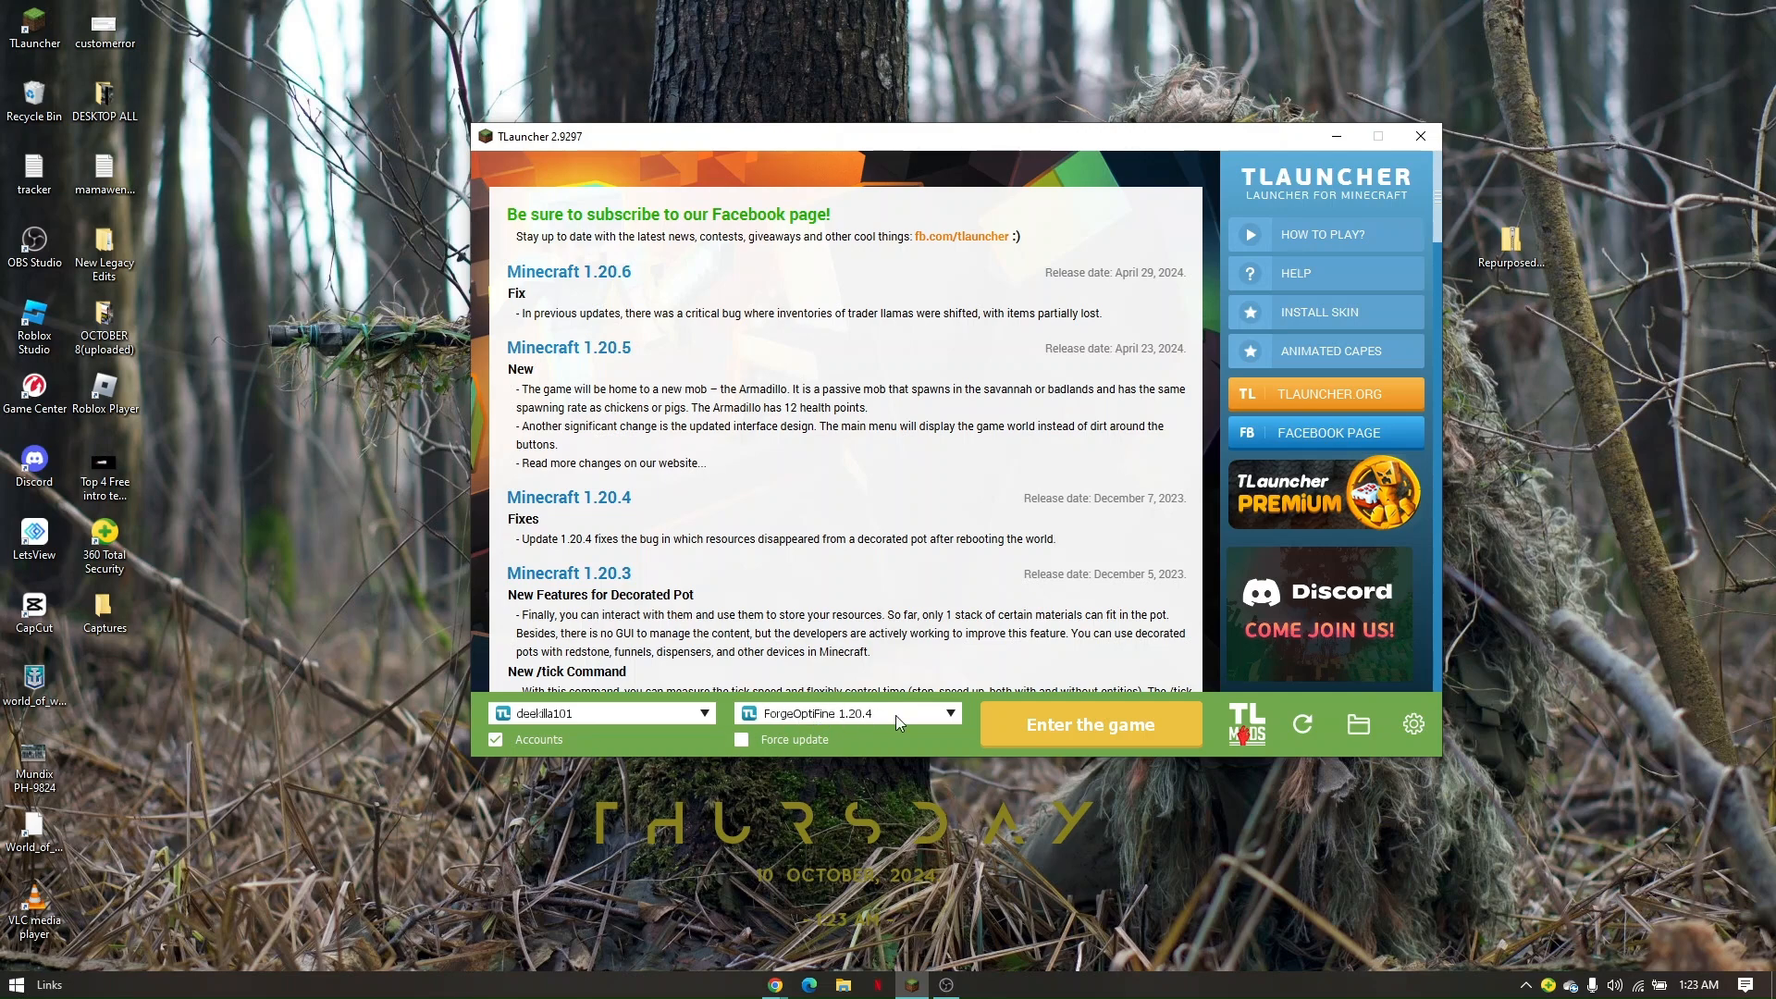
mouse_move(853, 738)
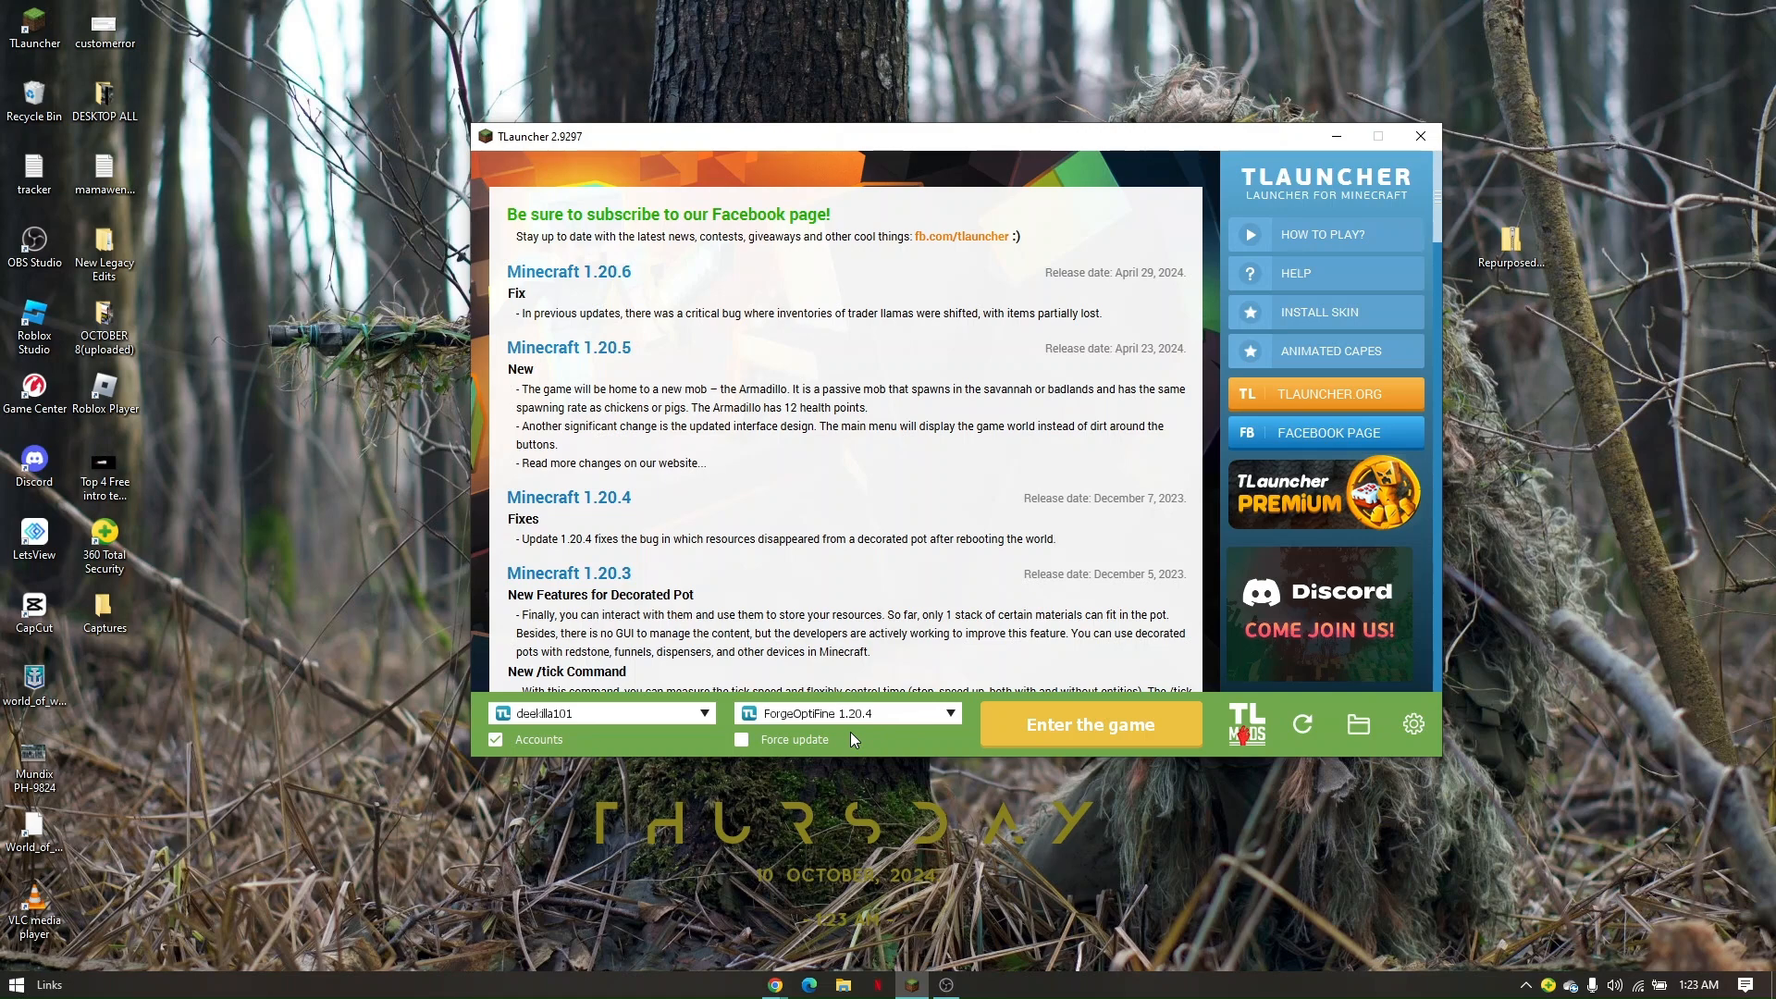
mouse_move(853, 733)
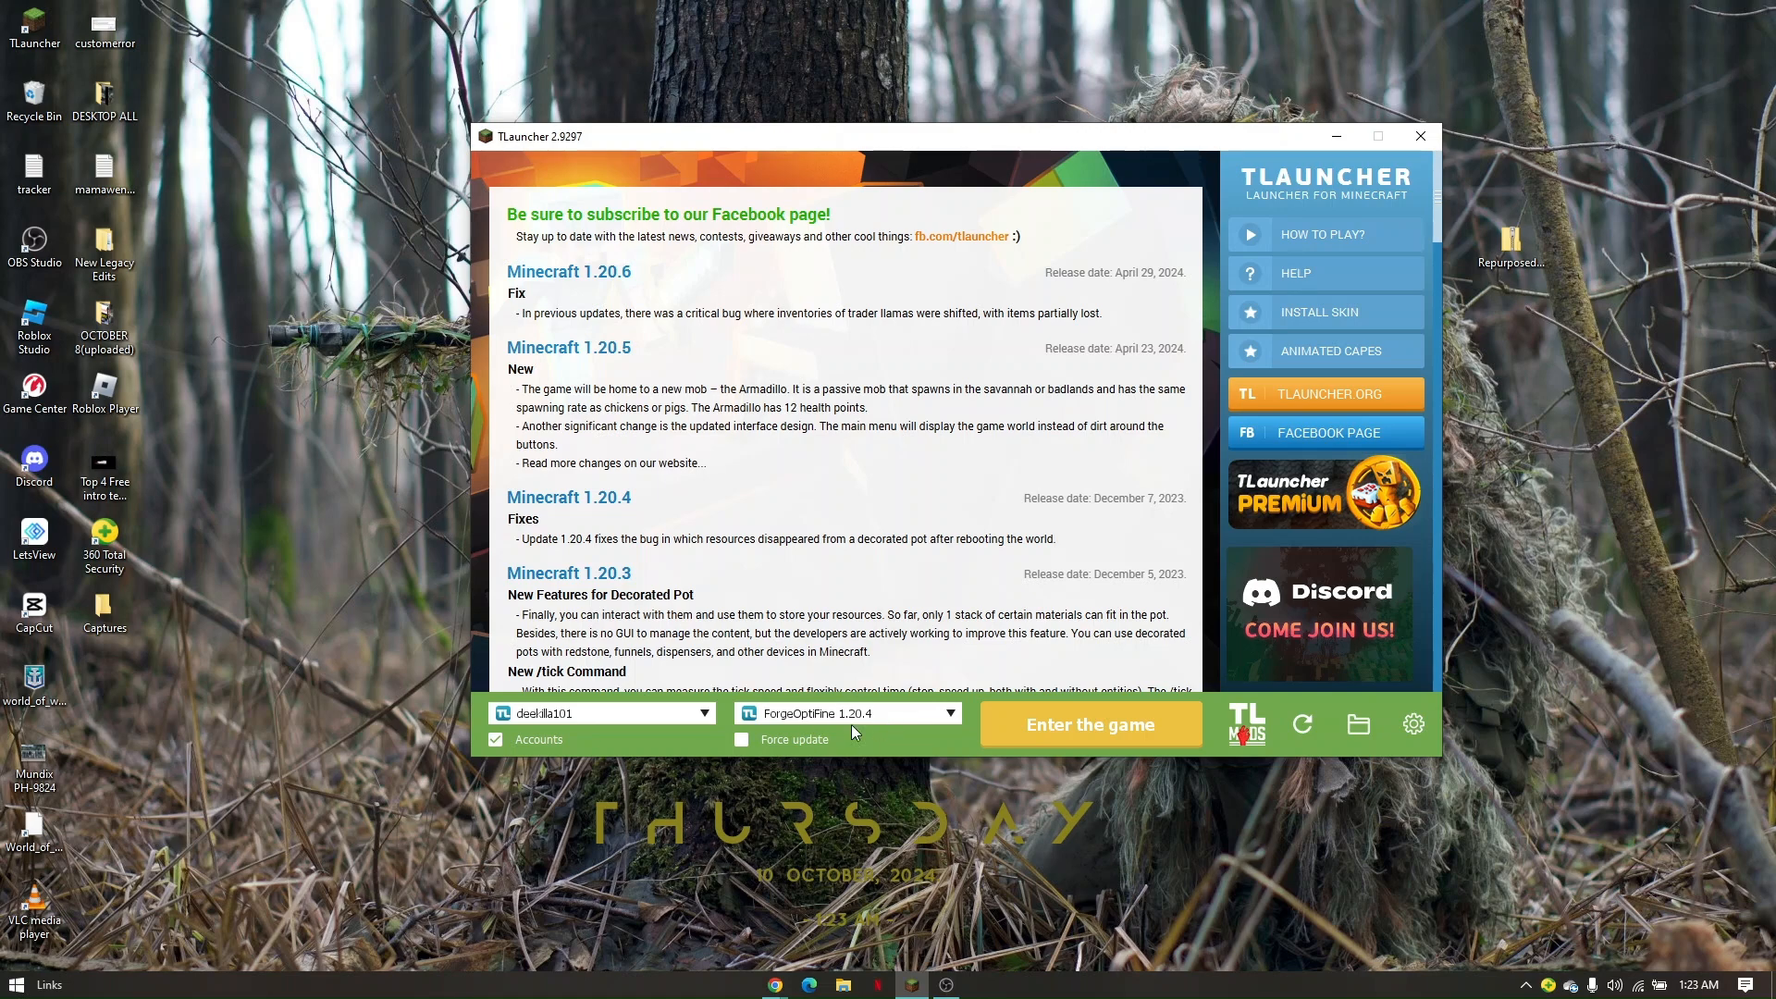
mouse_move(895, 723)
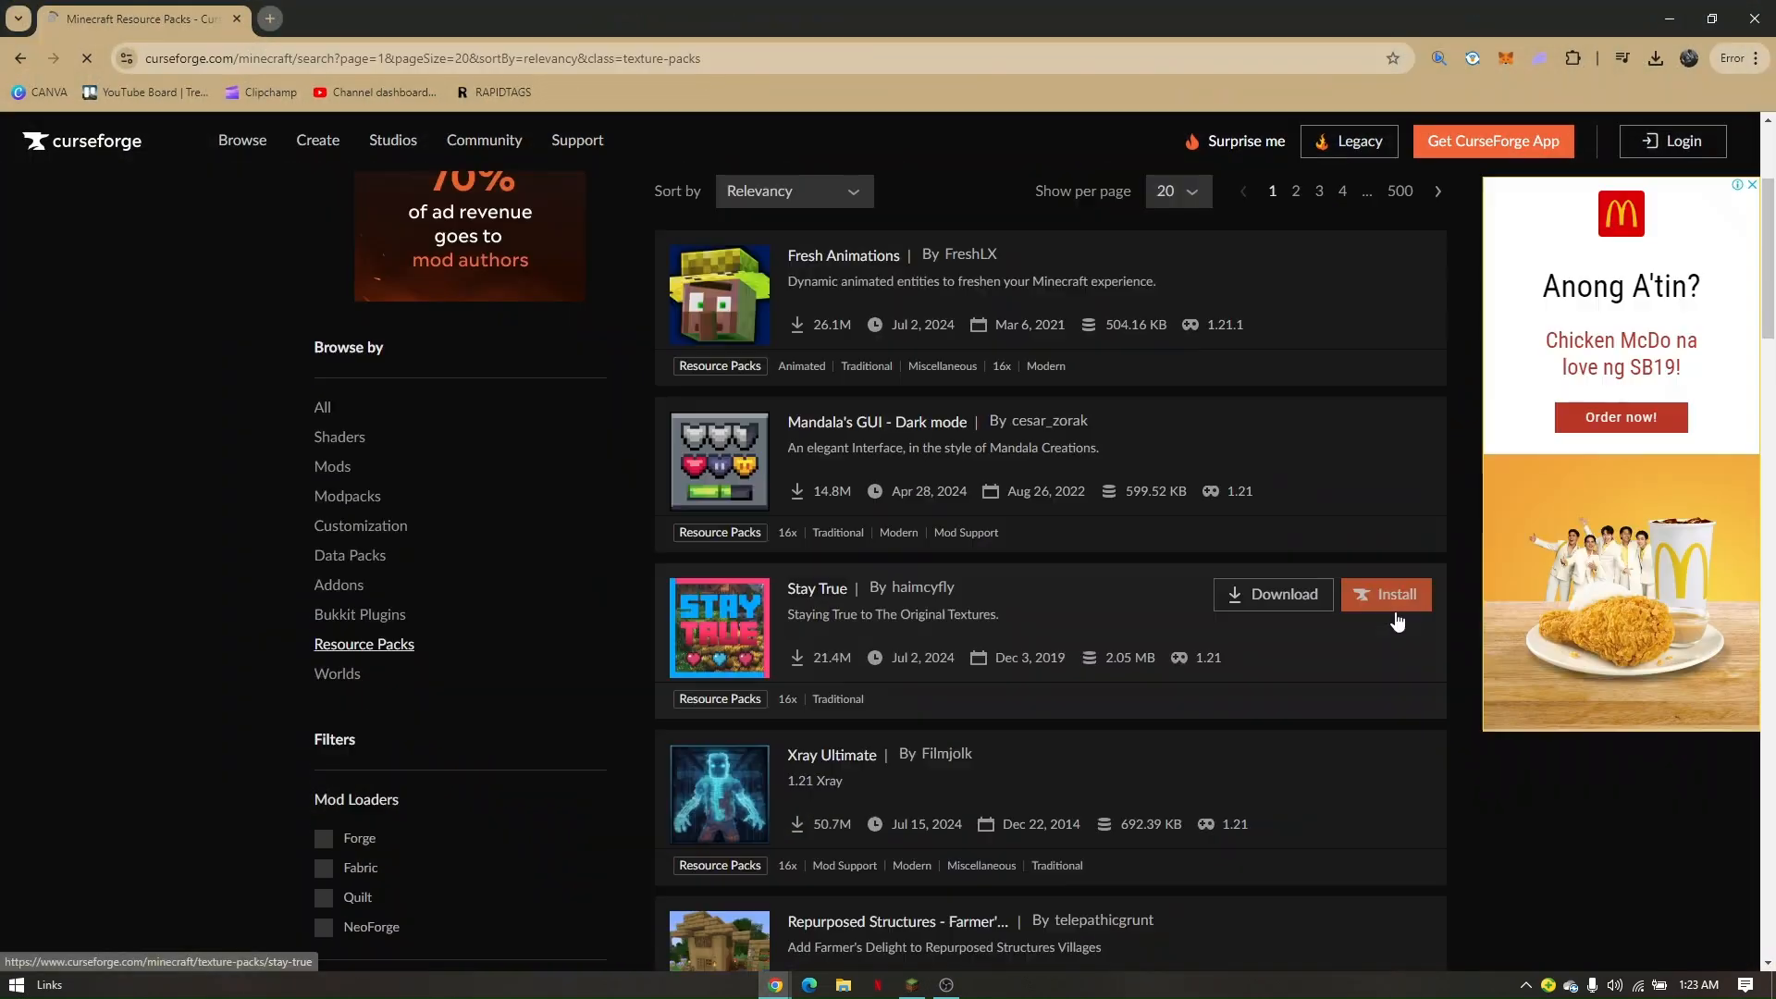
Scroll the resource packs list to find a pack marked for 1.20.4
scroll("down", 3)
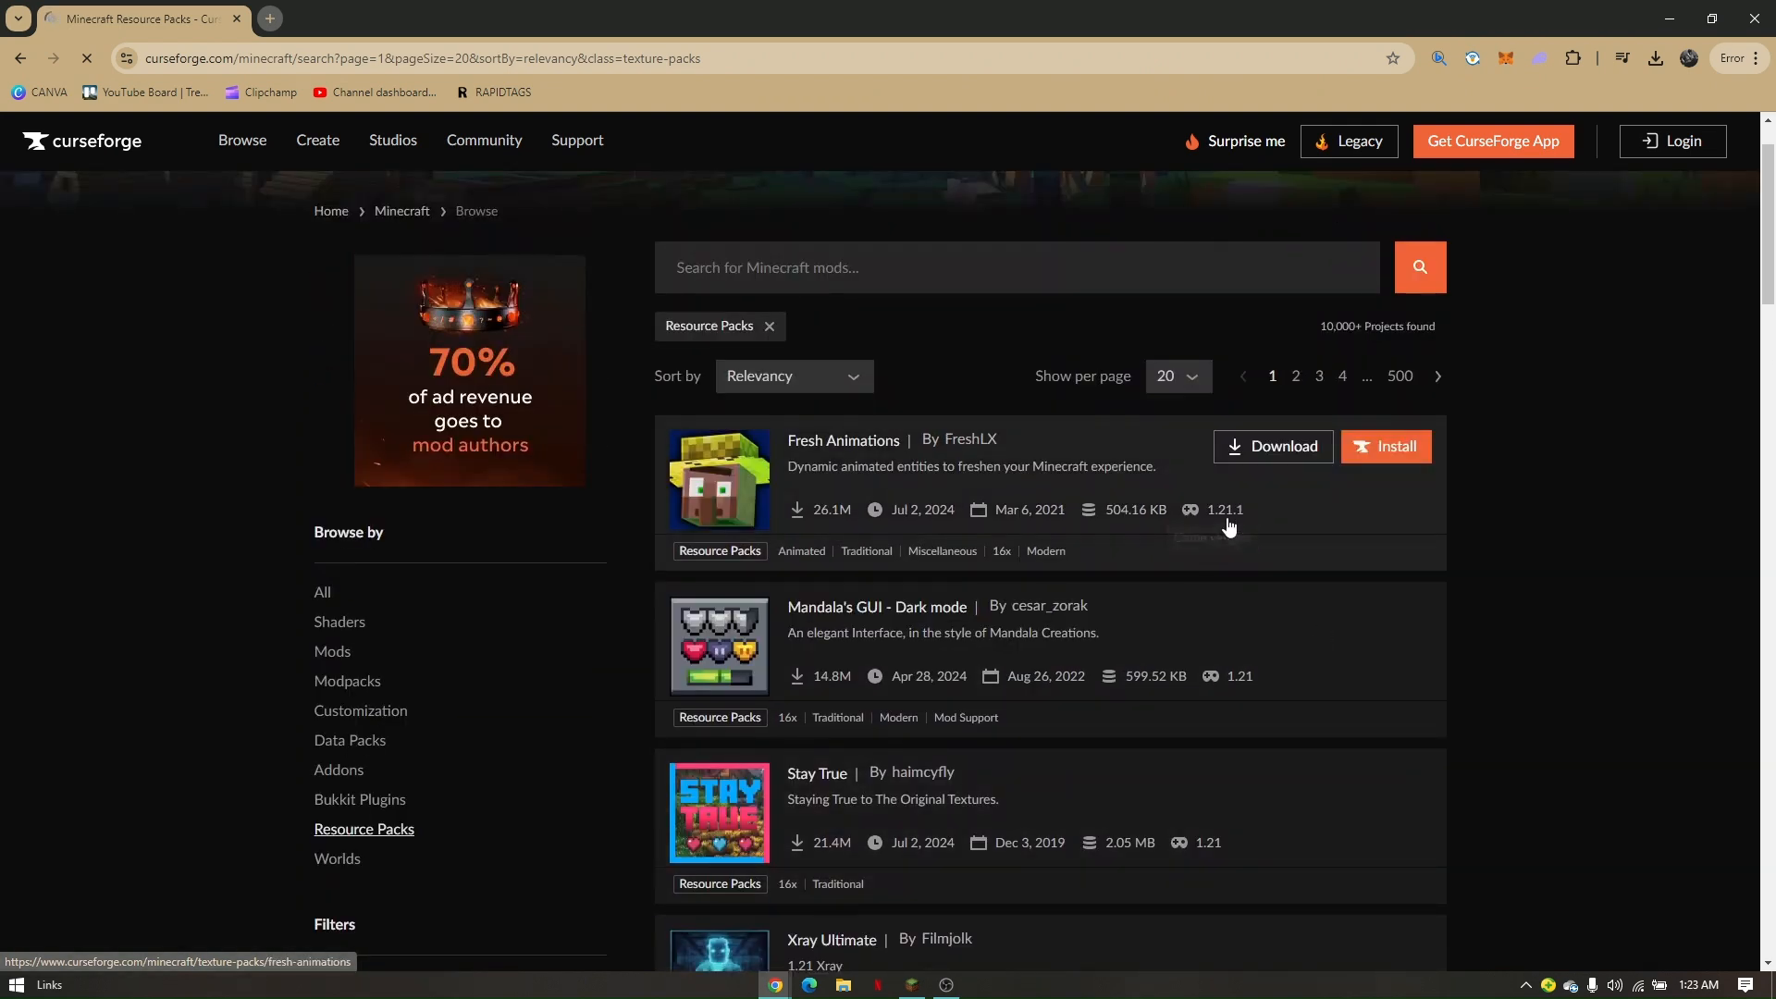
mouse_move(1231, 506)
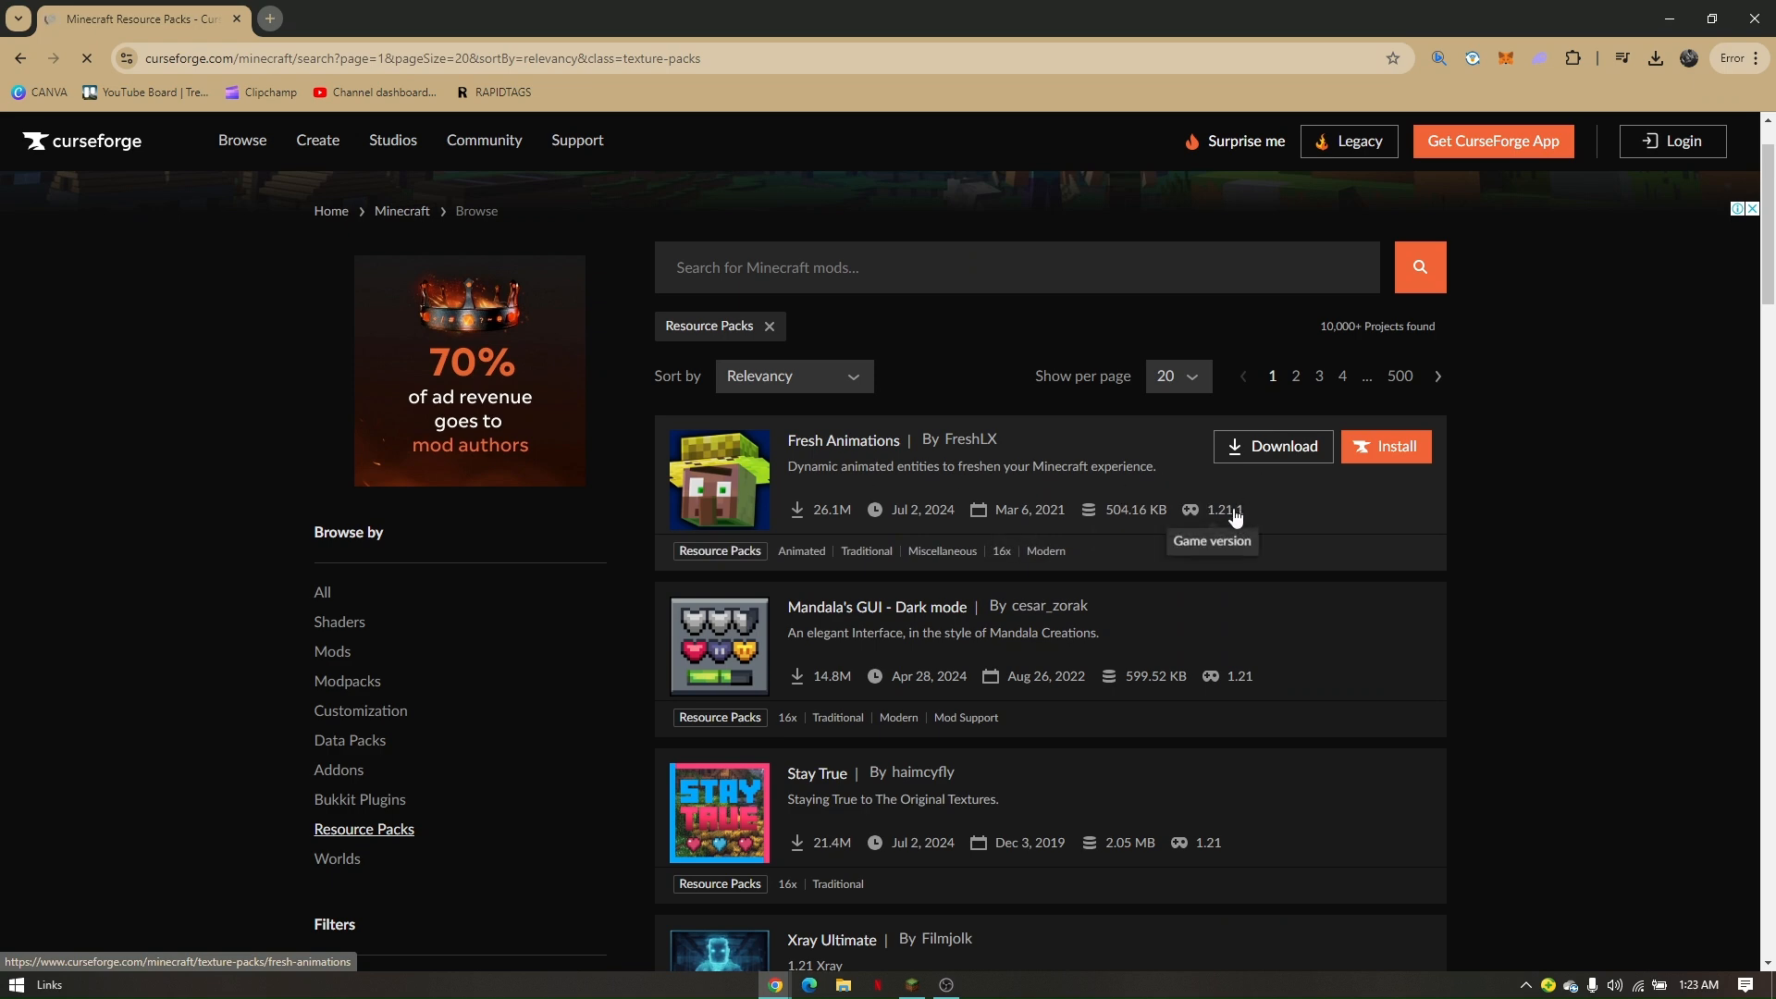
scroll("down", 3)
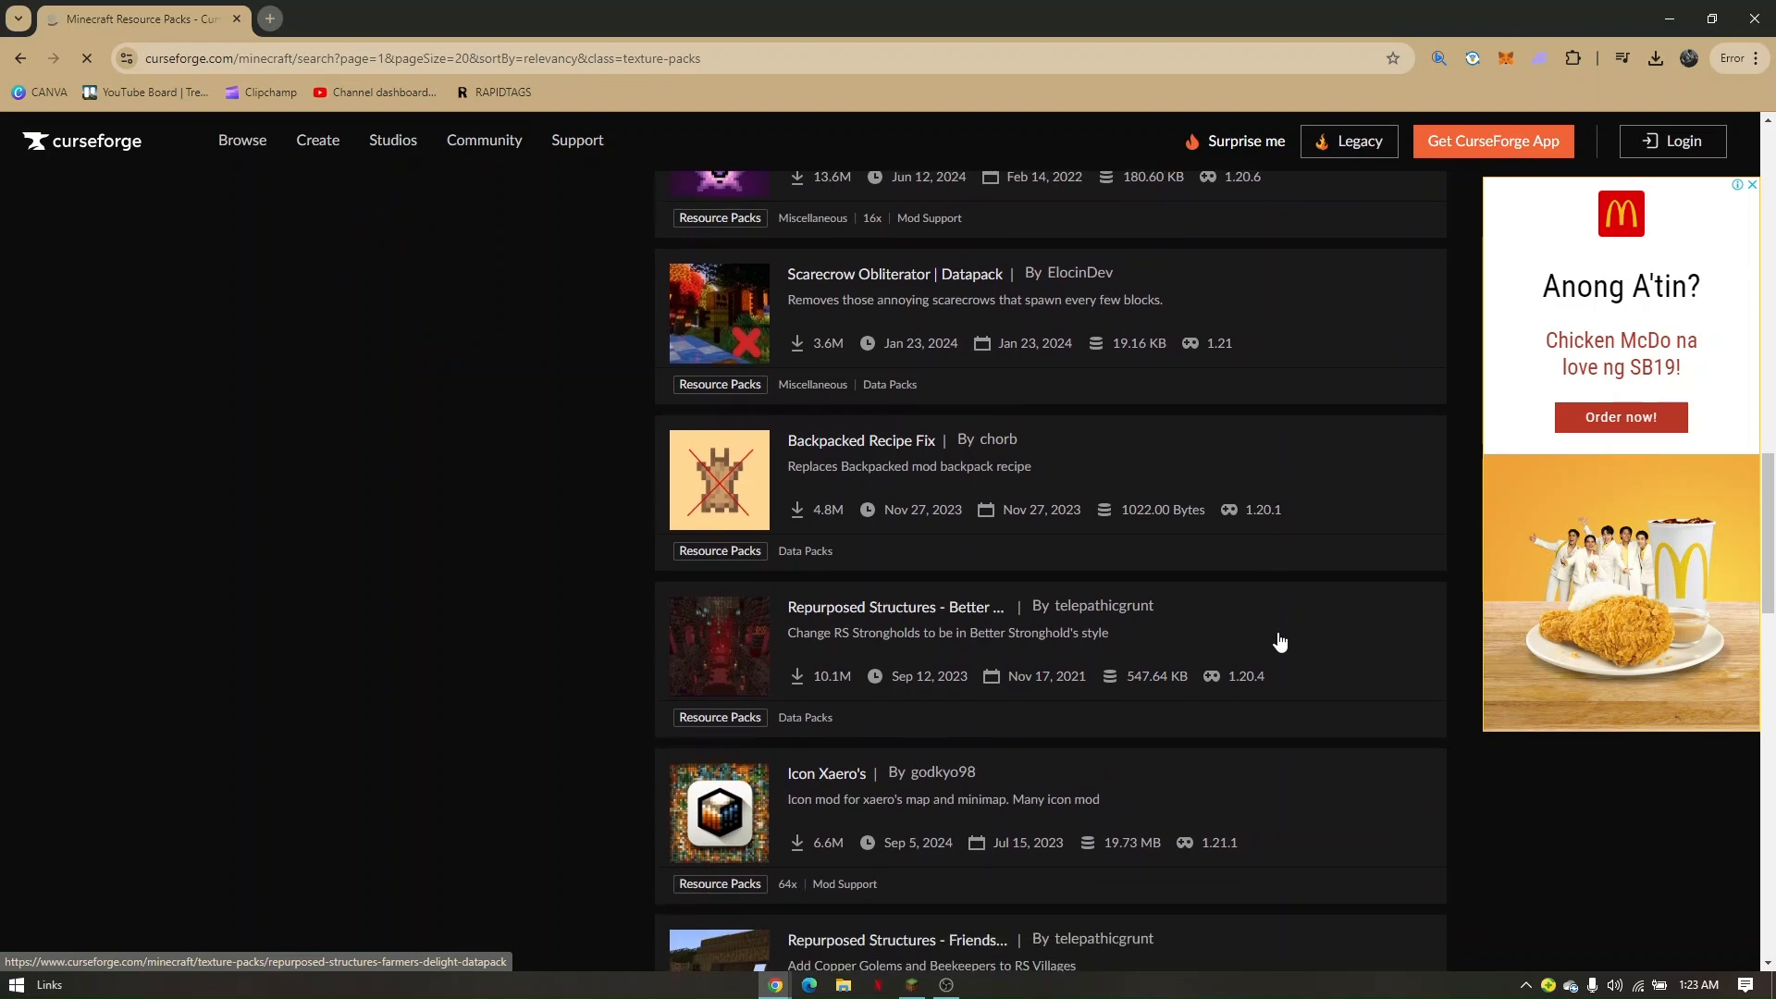
mouse_move(1274, 640)
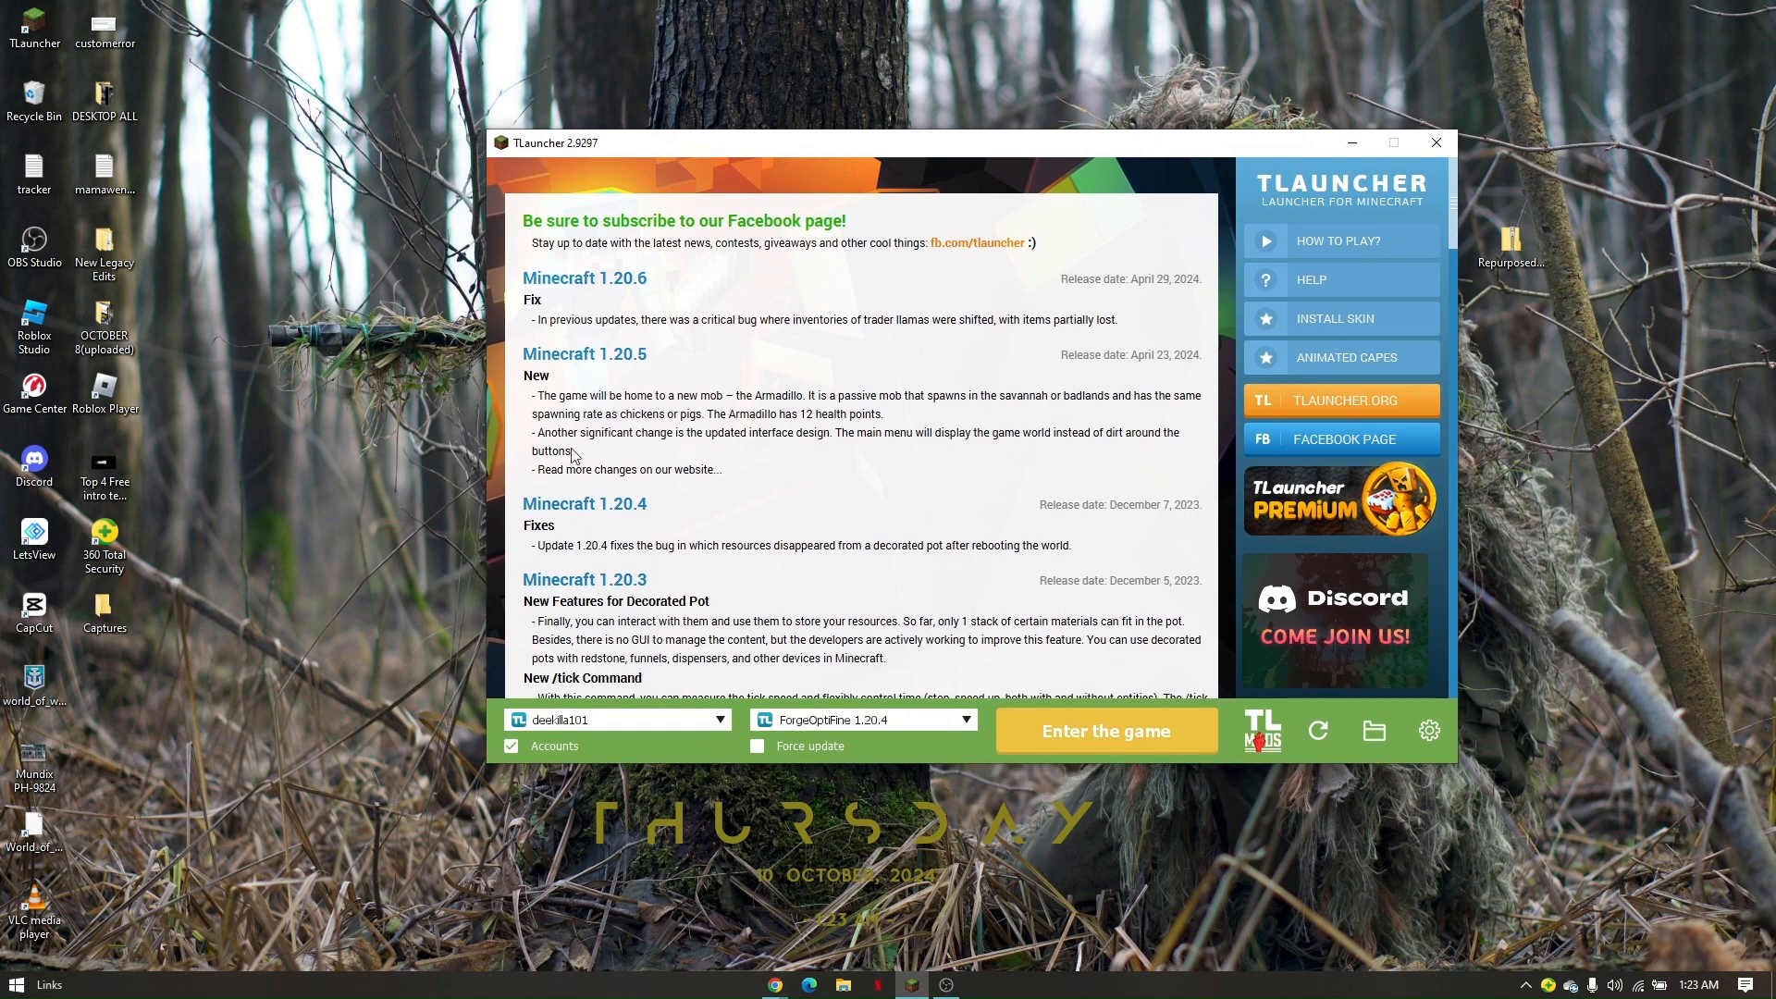
mouse_move(302, 692)
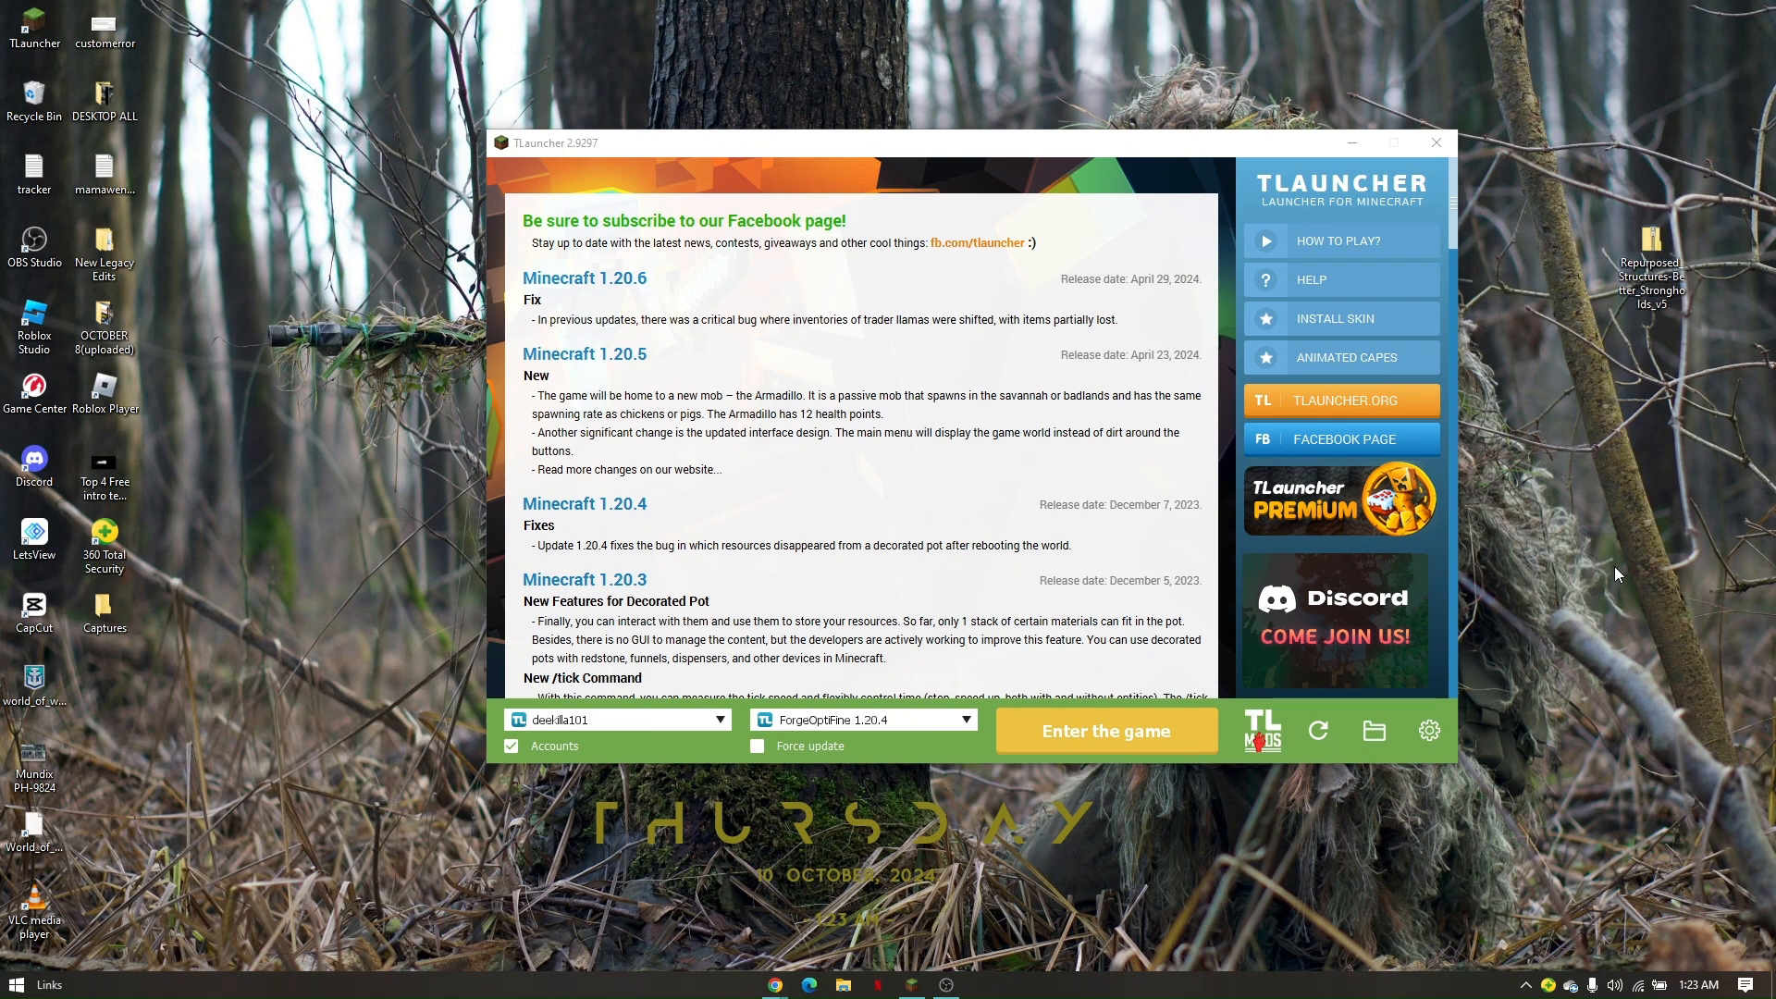
mouse_move(1230, 701)
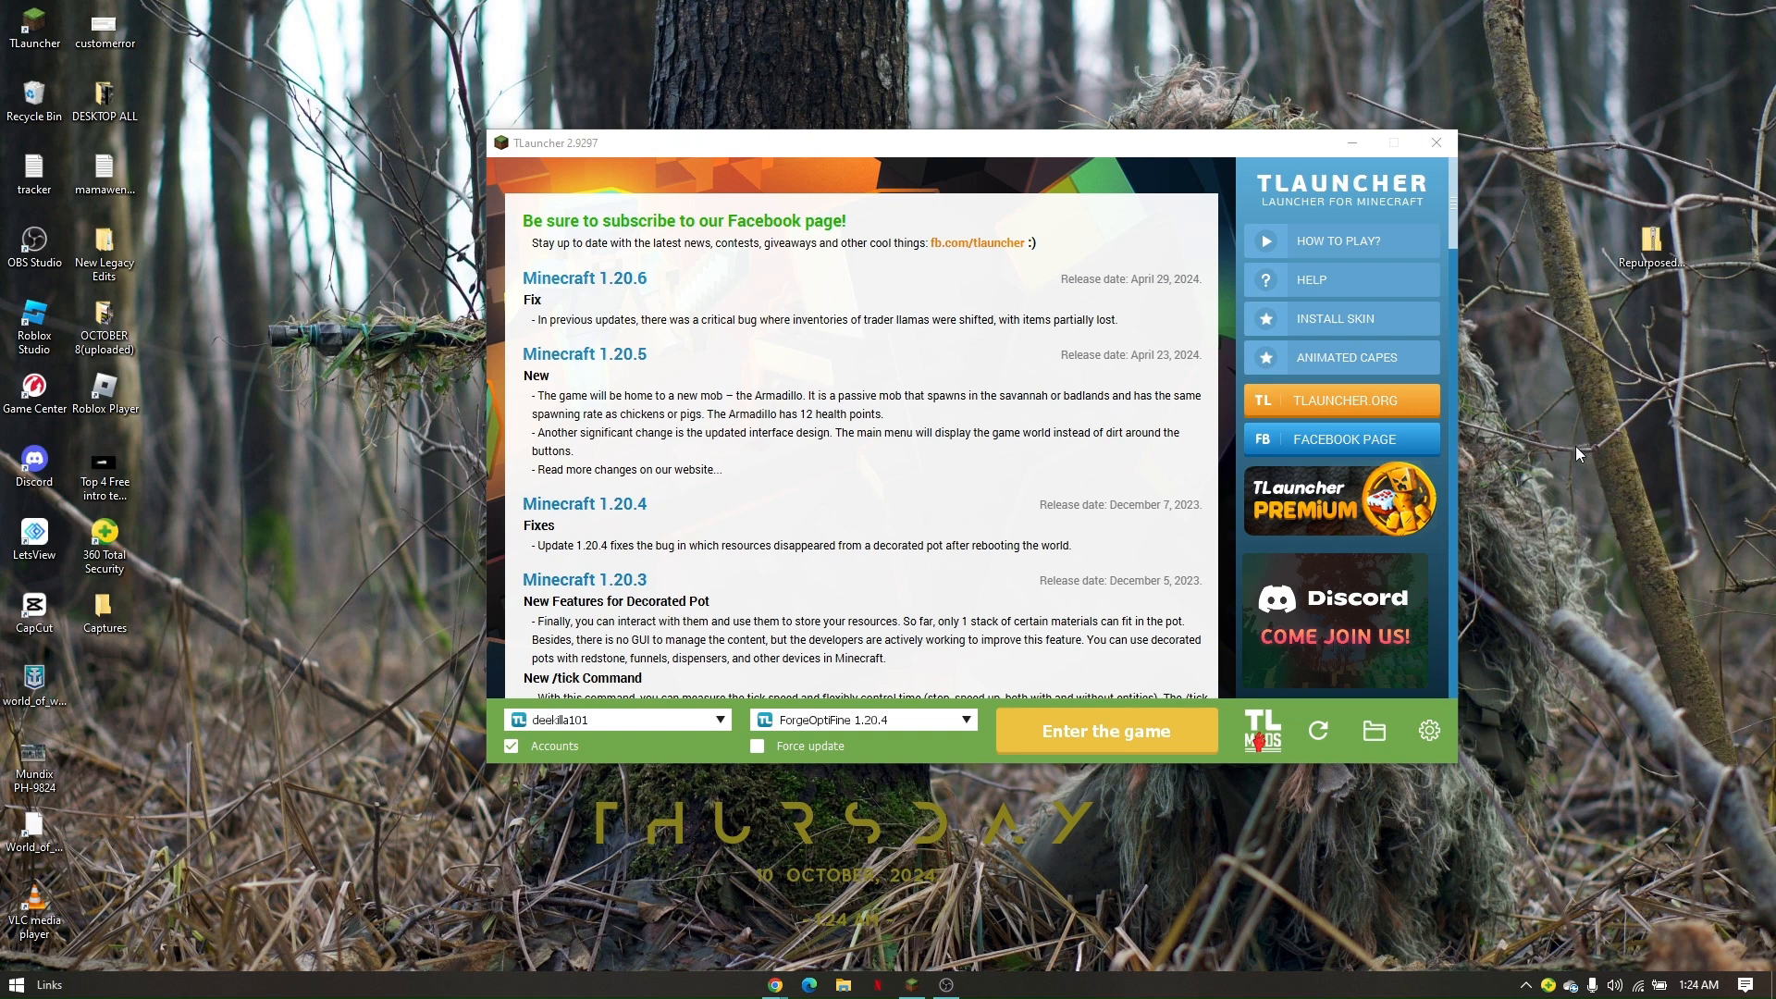
left_click(1649, 268)
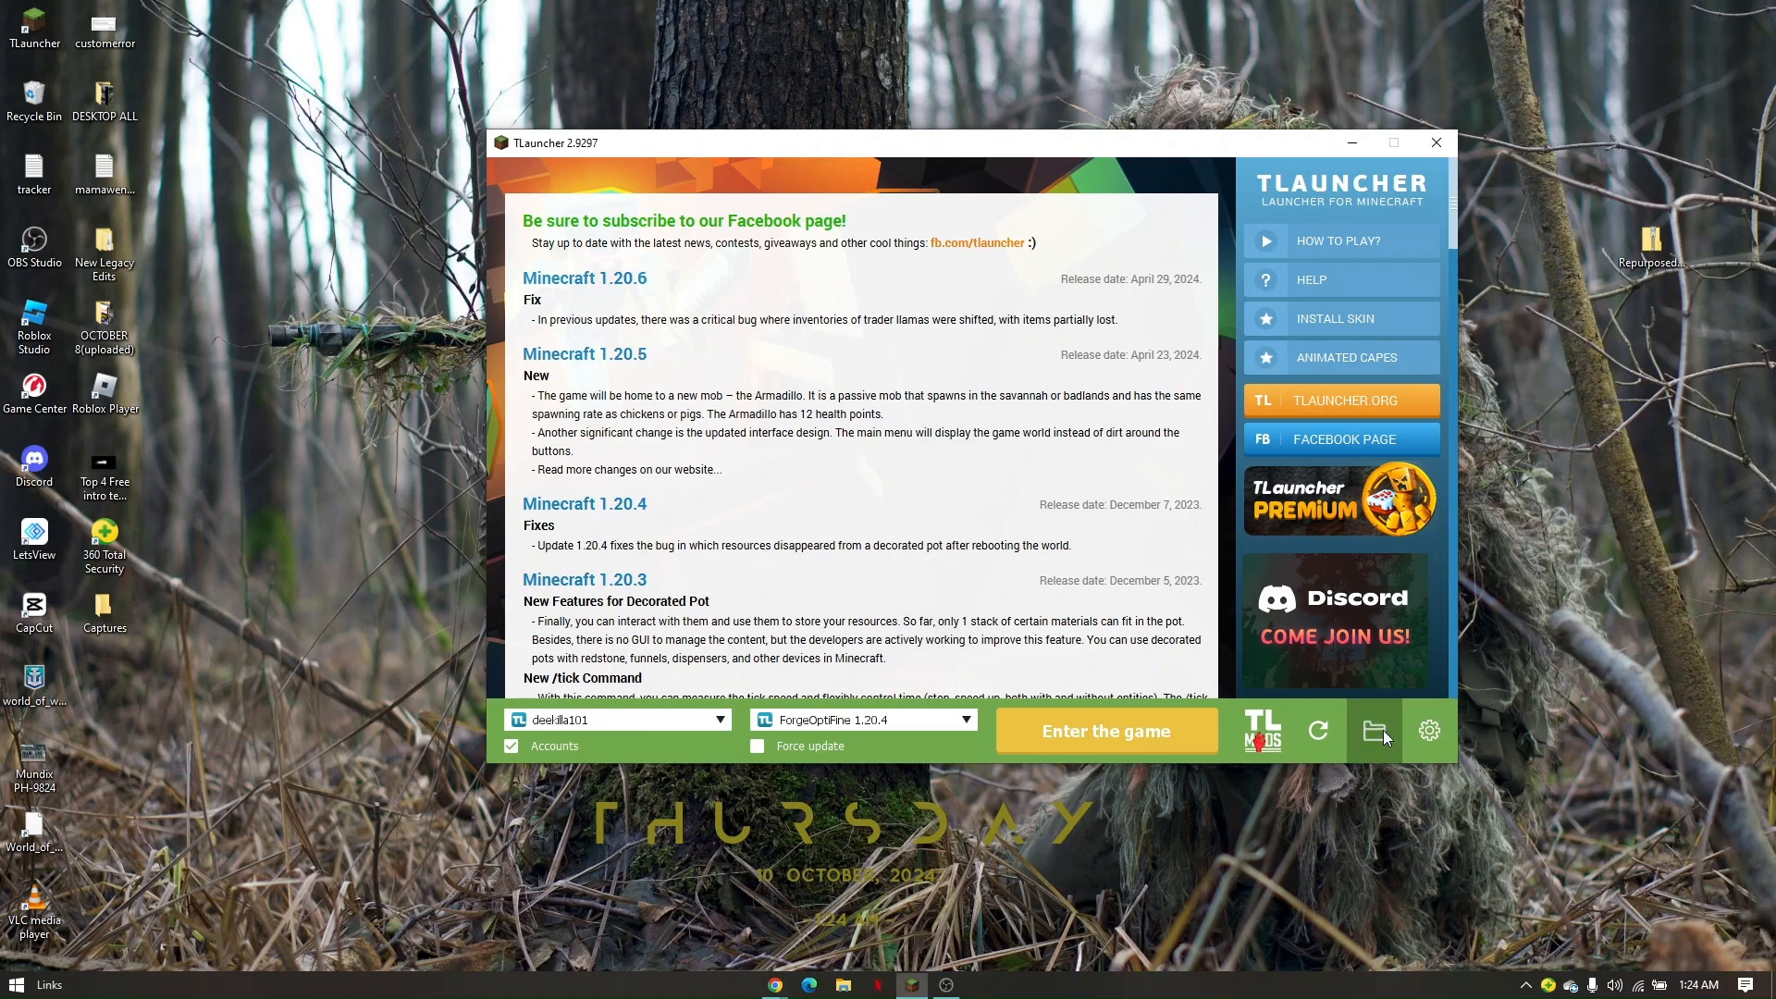
Open .minecraft from TLauncher's folder icon, then the resourcepacks folder
left_click(1374, 729)
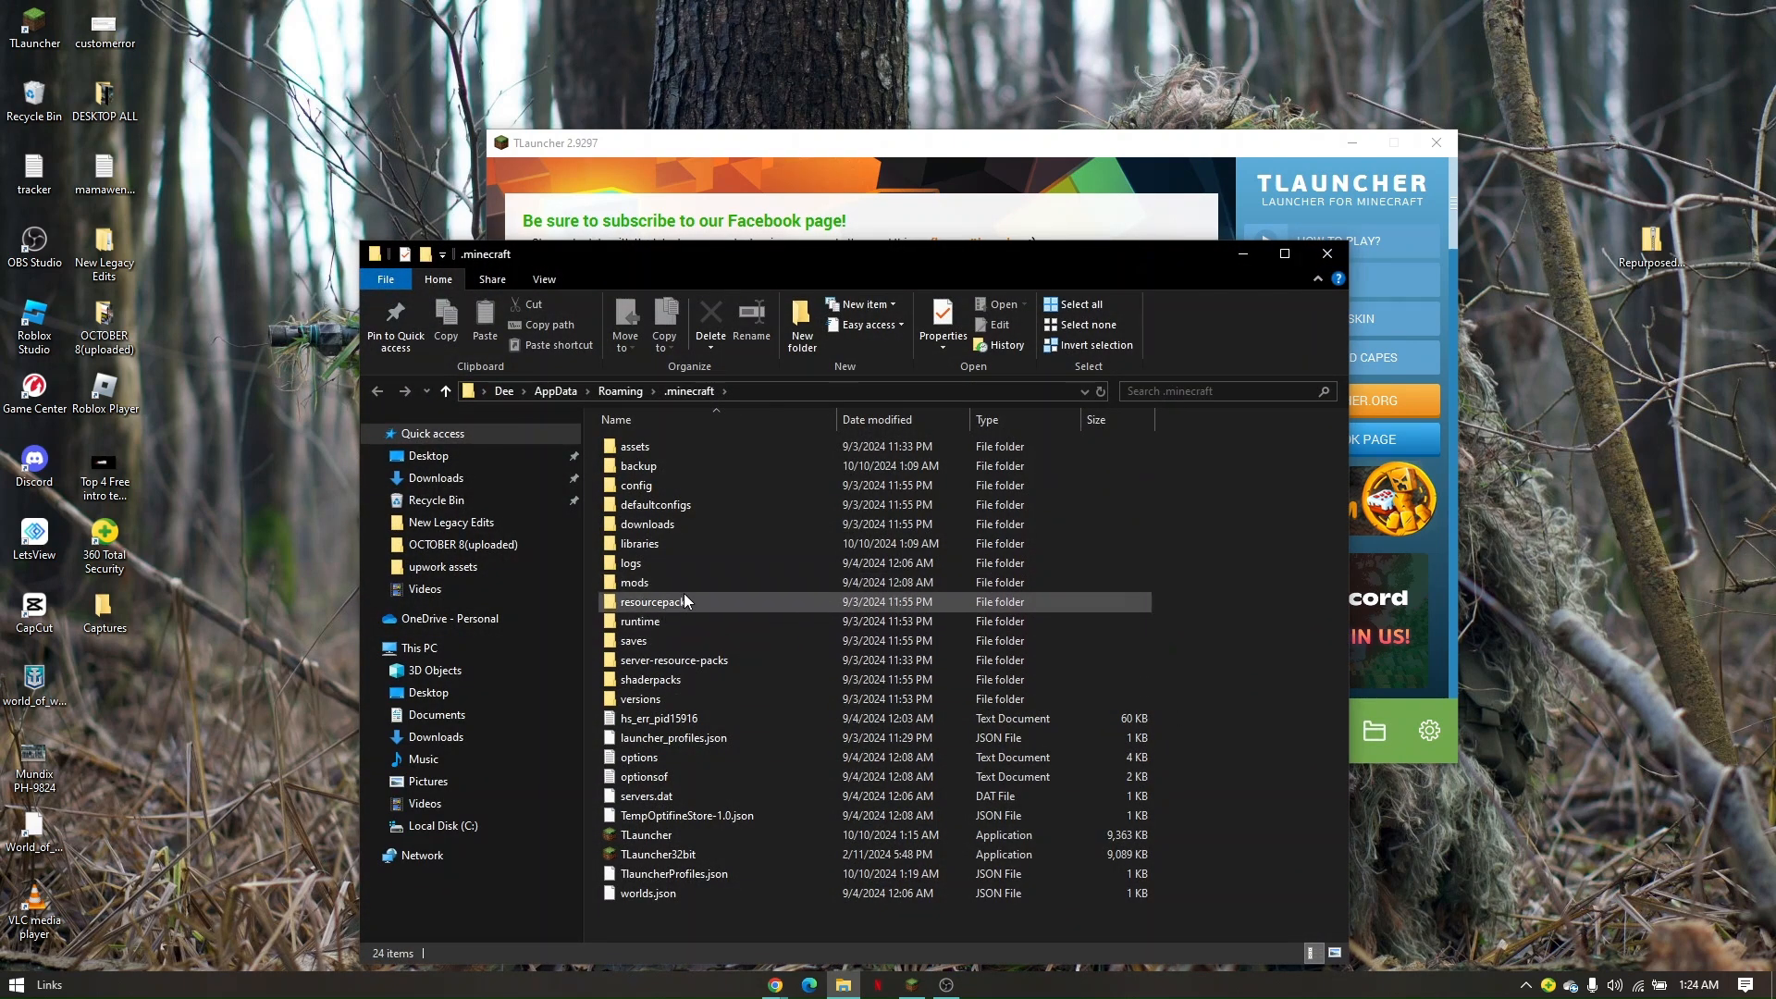
double_click(652, 601)
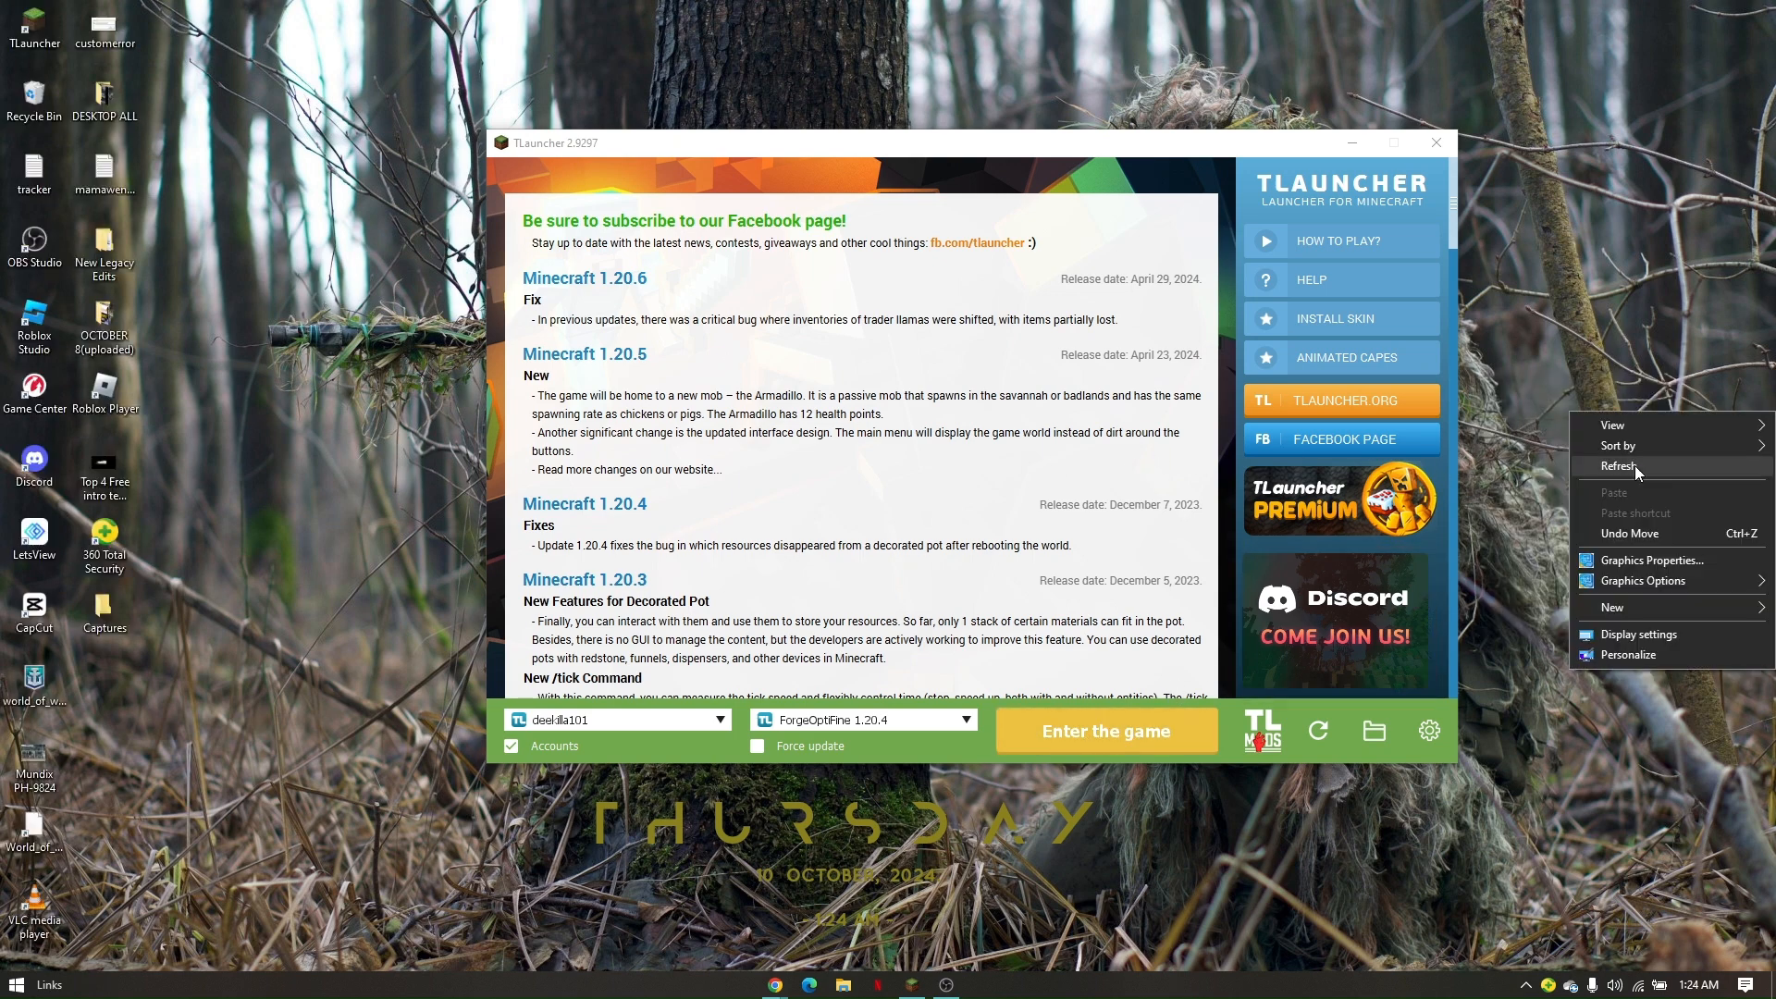
Refresh the desktop so the moved Repurposed Structures pack disappears from it
left_click(1634, 475)
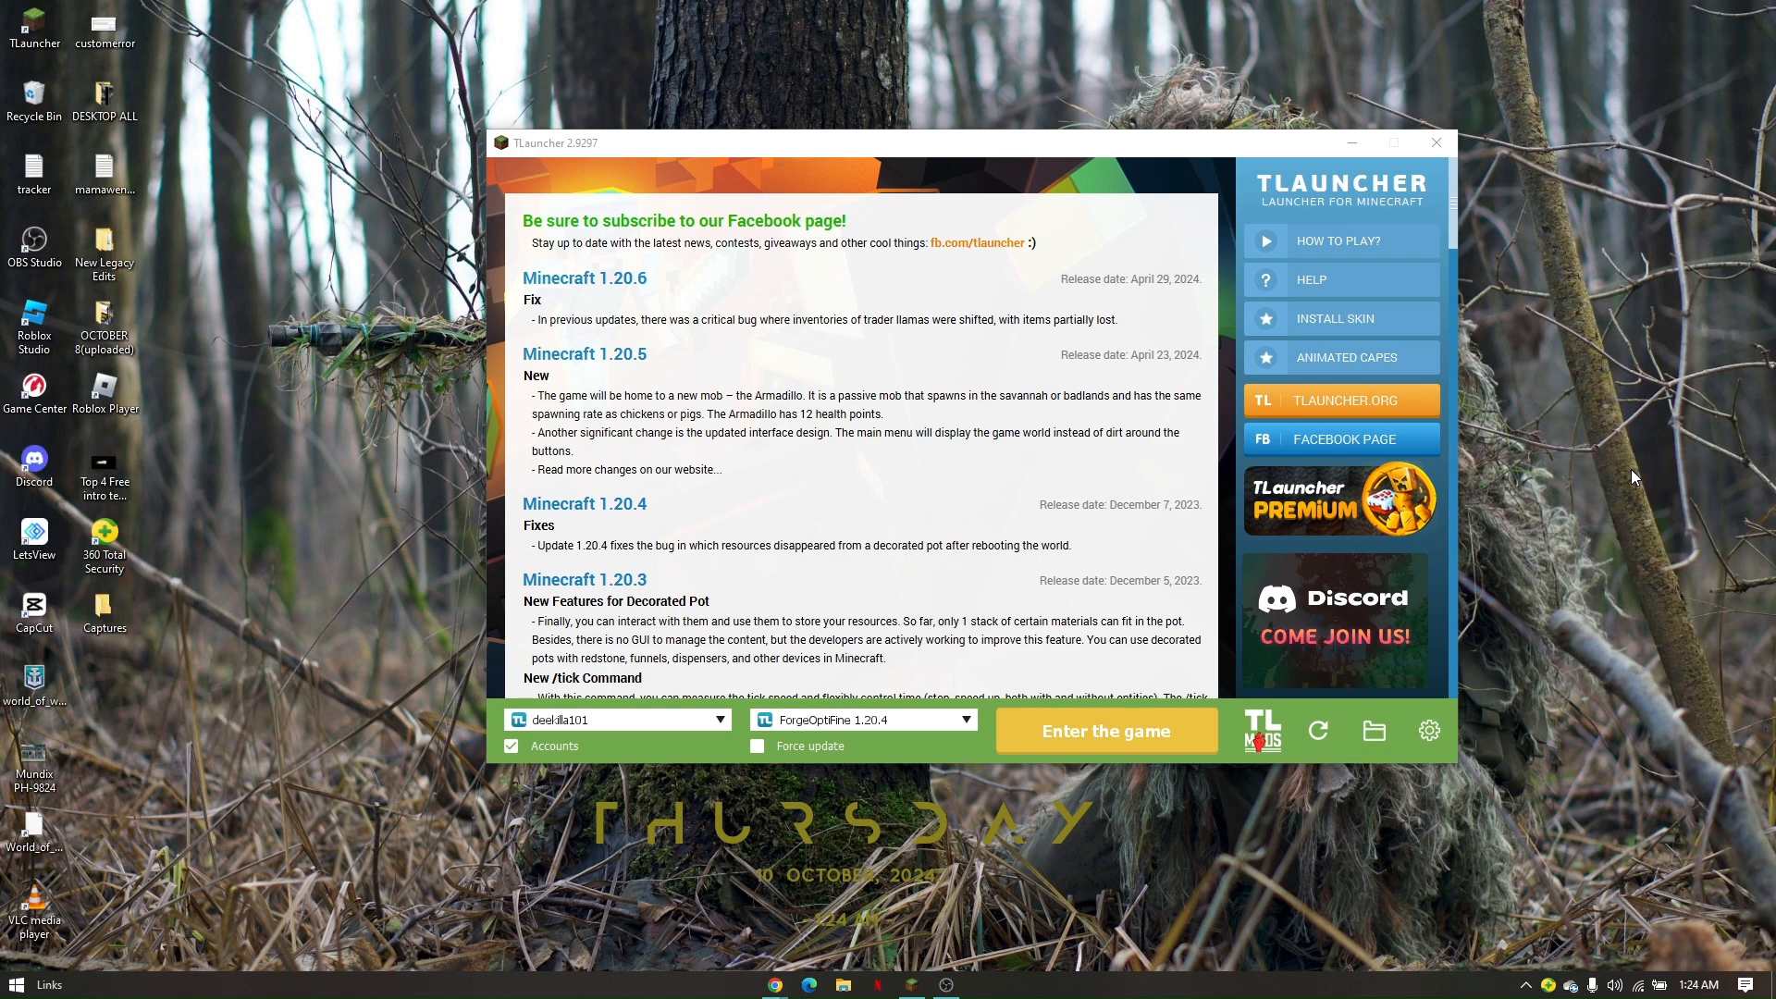
mouse_move(1634, 473)
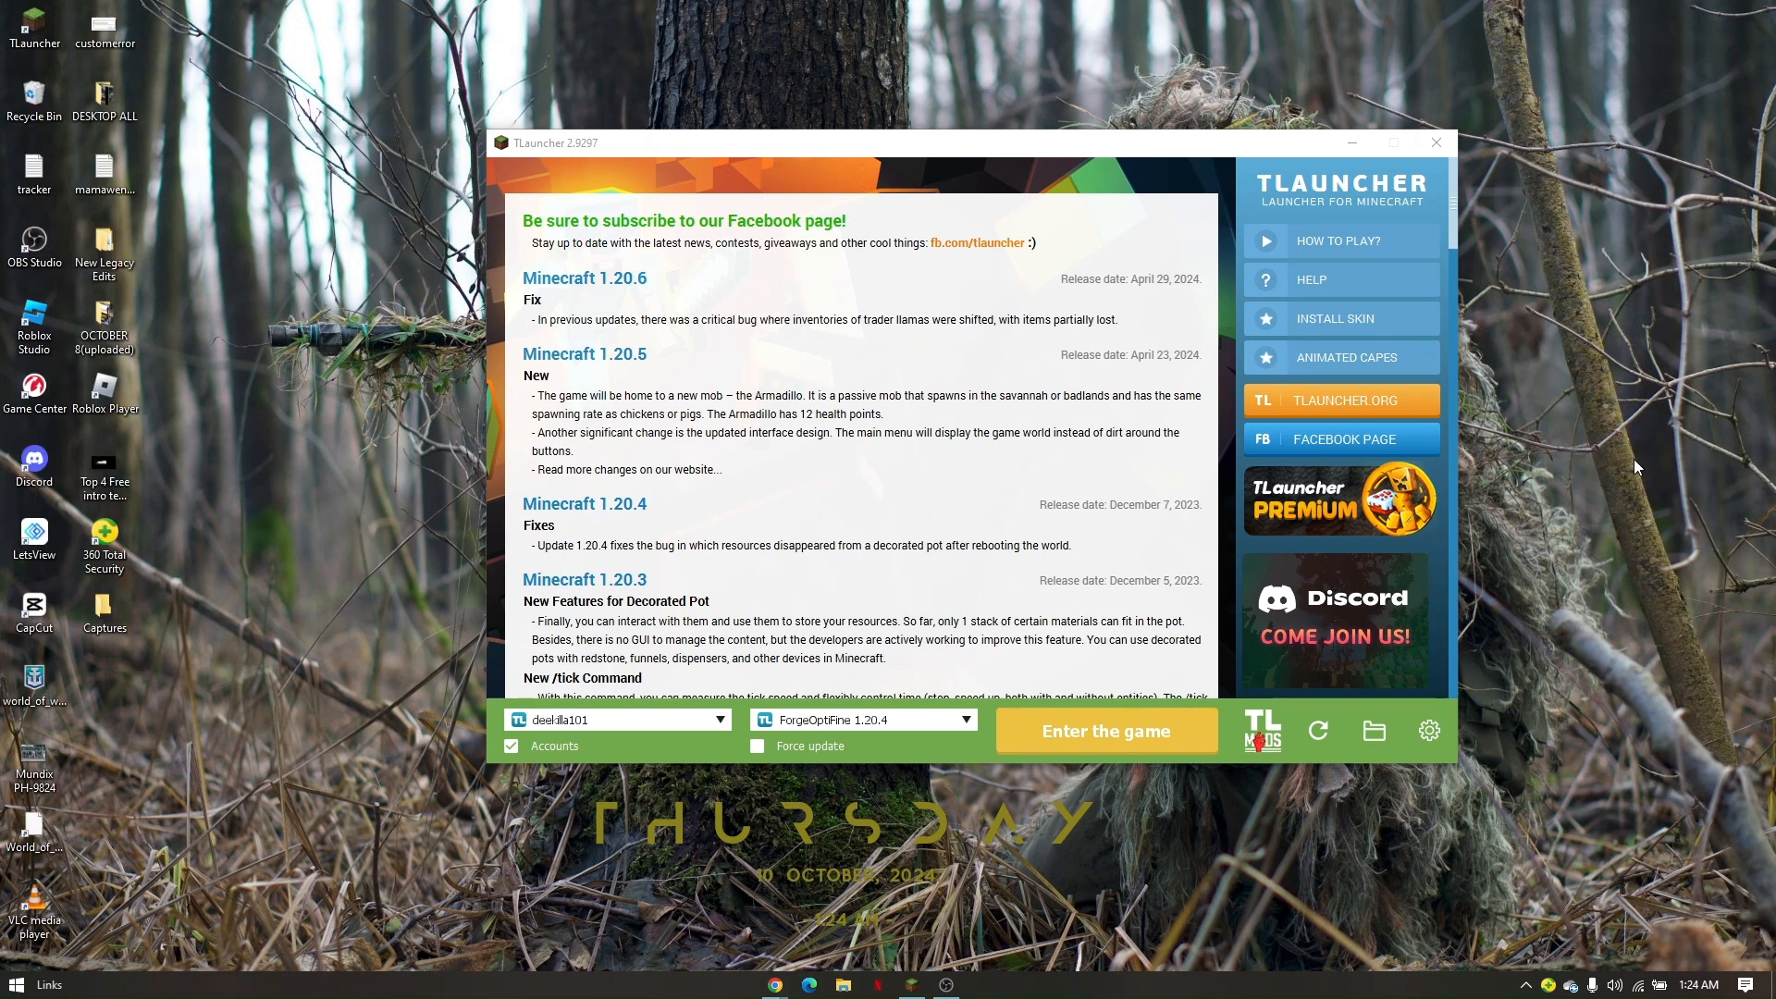